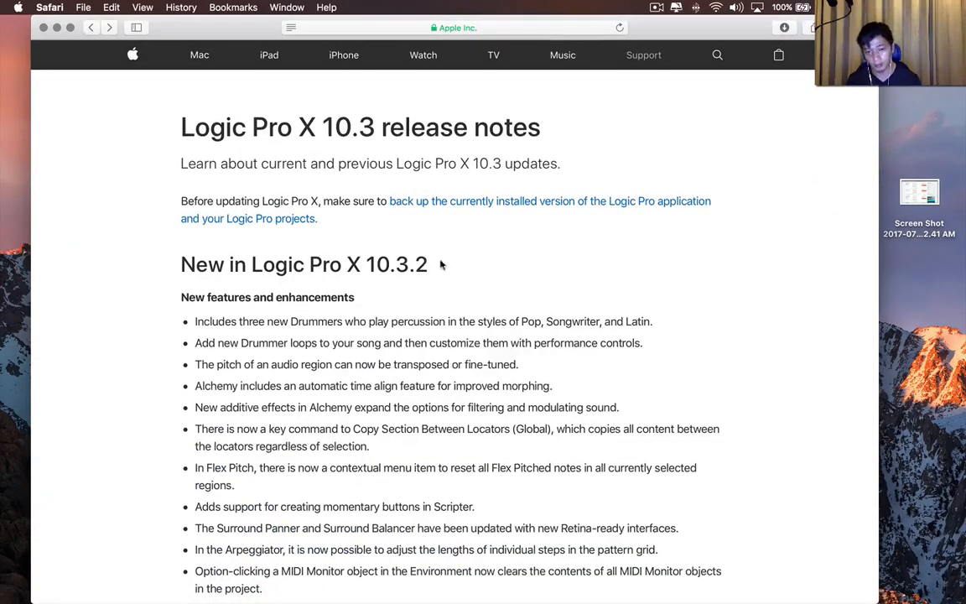
Scroll down through the 10.3.2 release notes page, then back up toward the top.
scroll("down", 3)
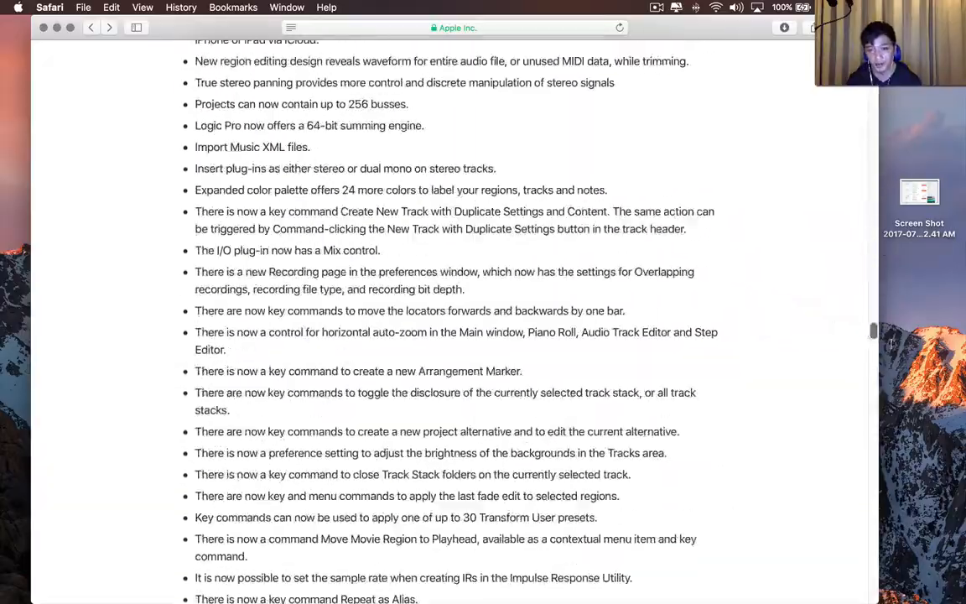
scroll("down", 3)
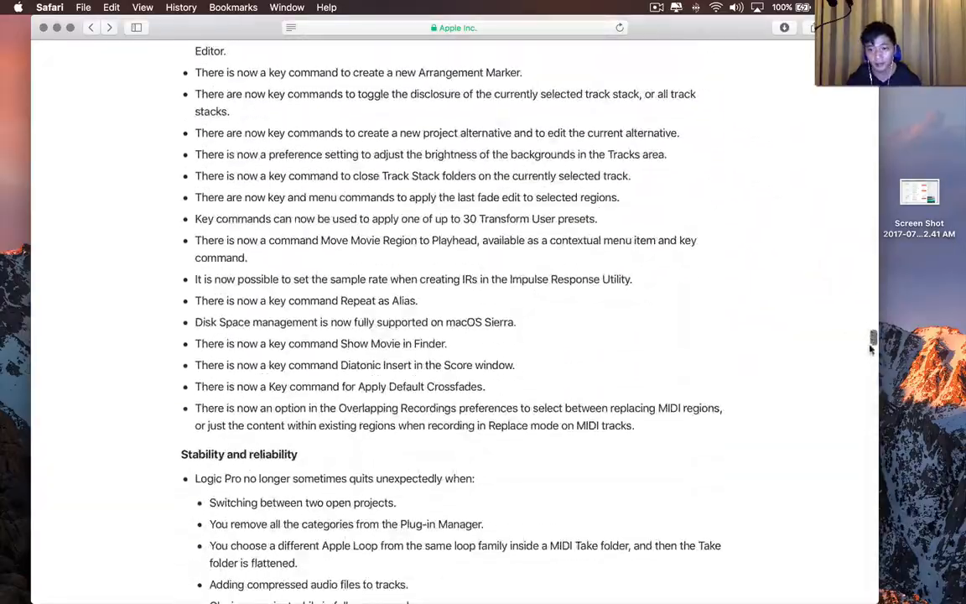
scroll("down", 3)
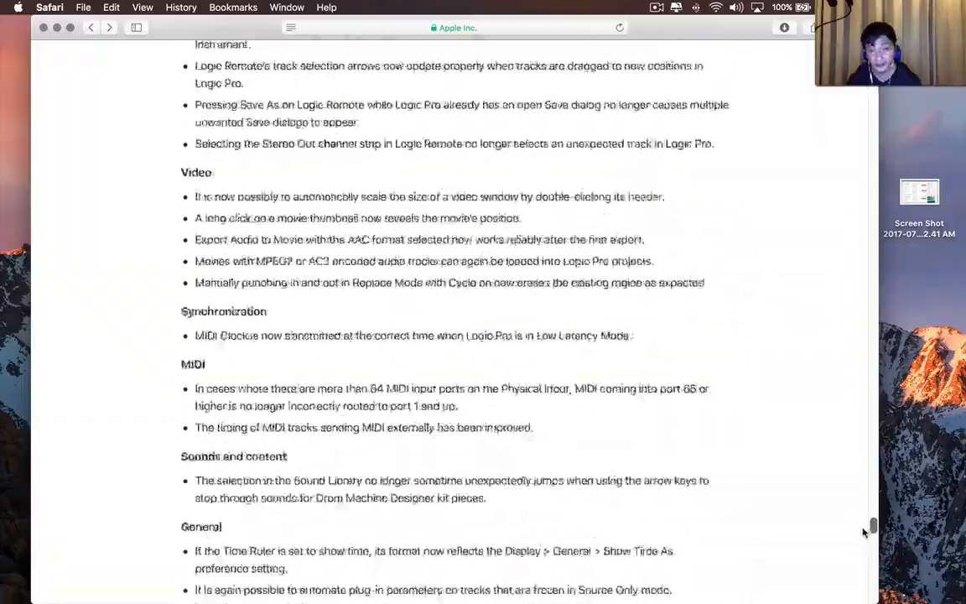
scroll("down", 3)
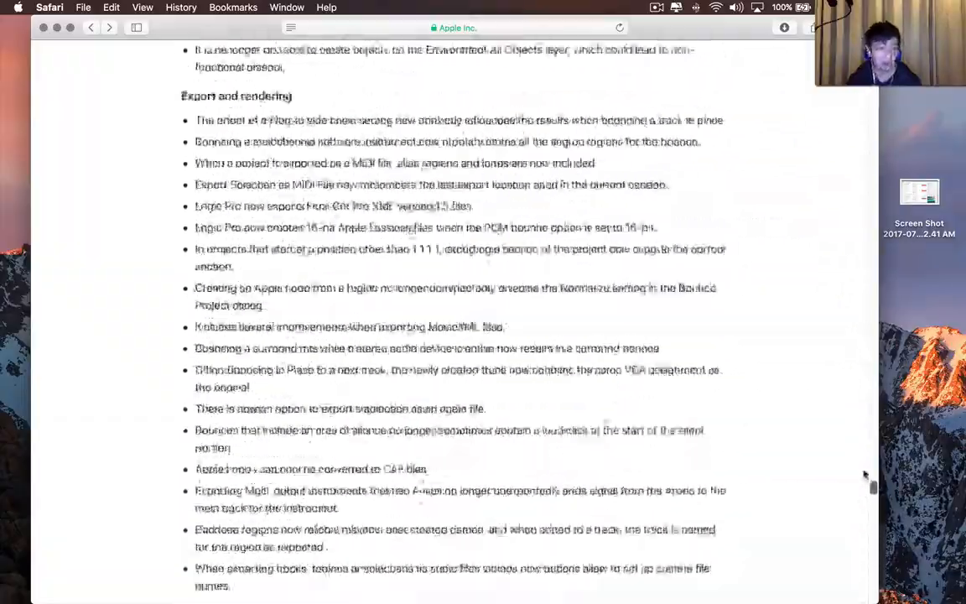
scroll("down", 3)
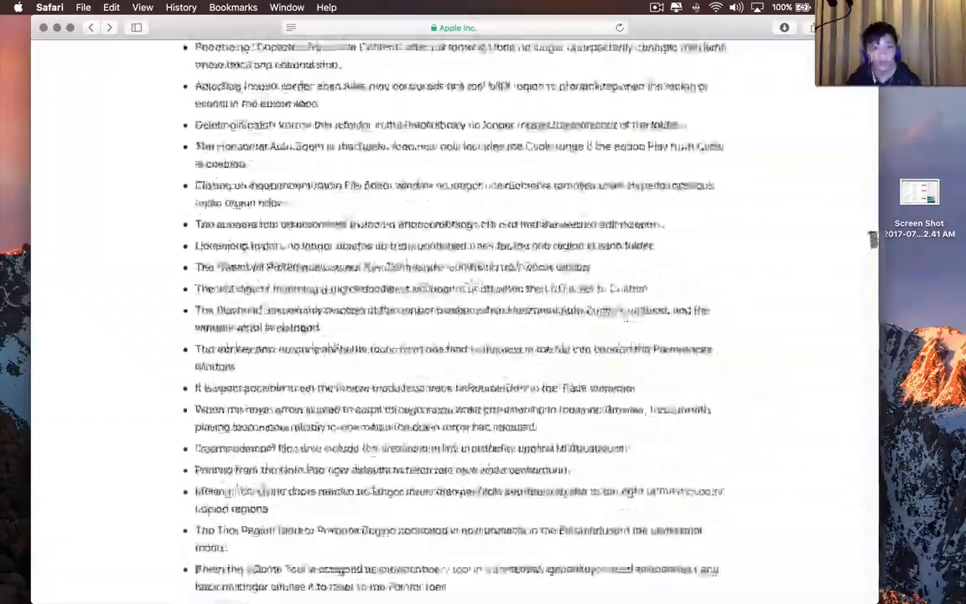
scroll("up", 3)
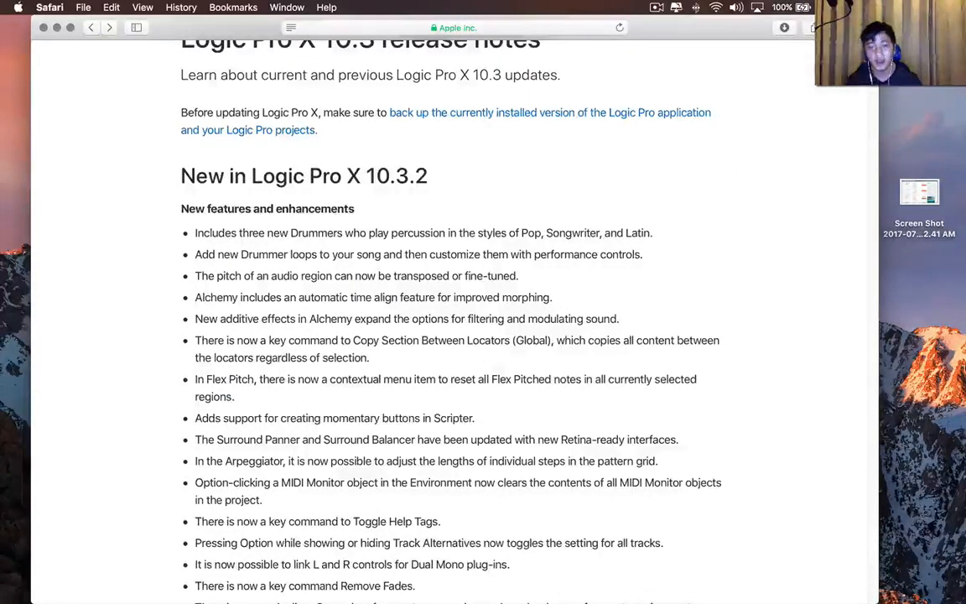
mouse_move(691, 292)
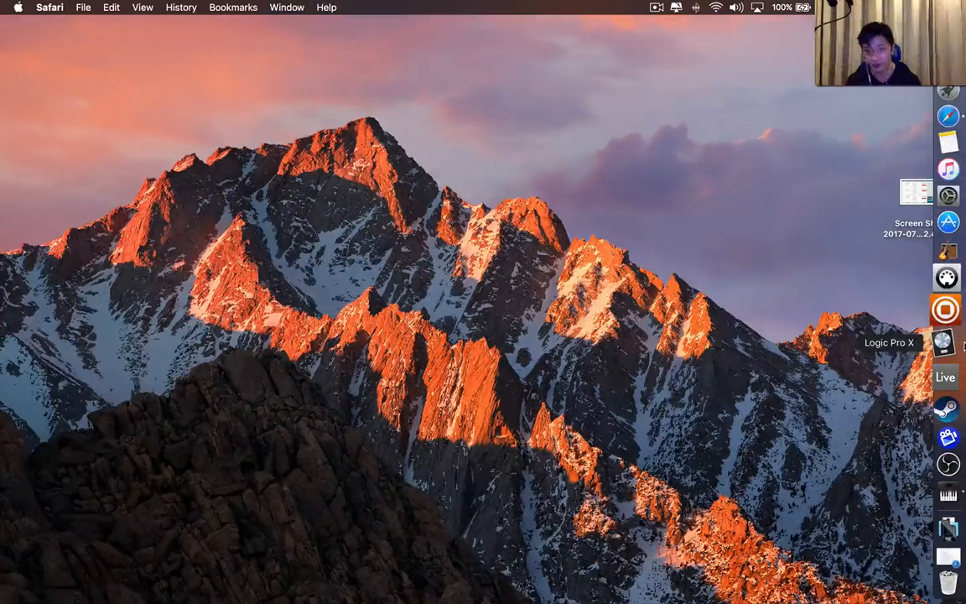
Launch Logic Pro X and start a new Drummer track with Genre left at Percussion.
left_click(946, 343)
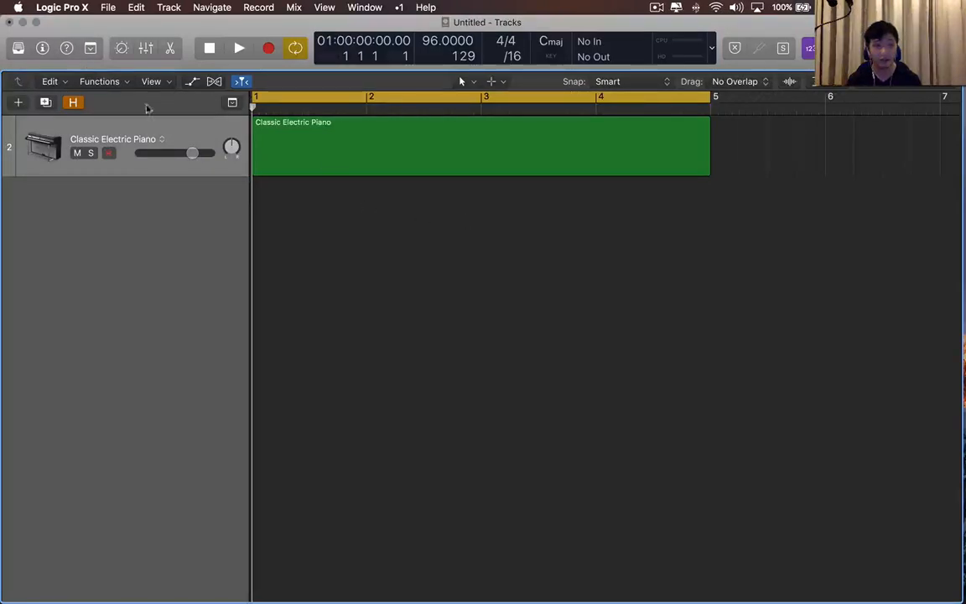
left_click(17, 102)
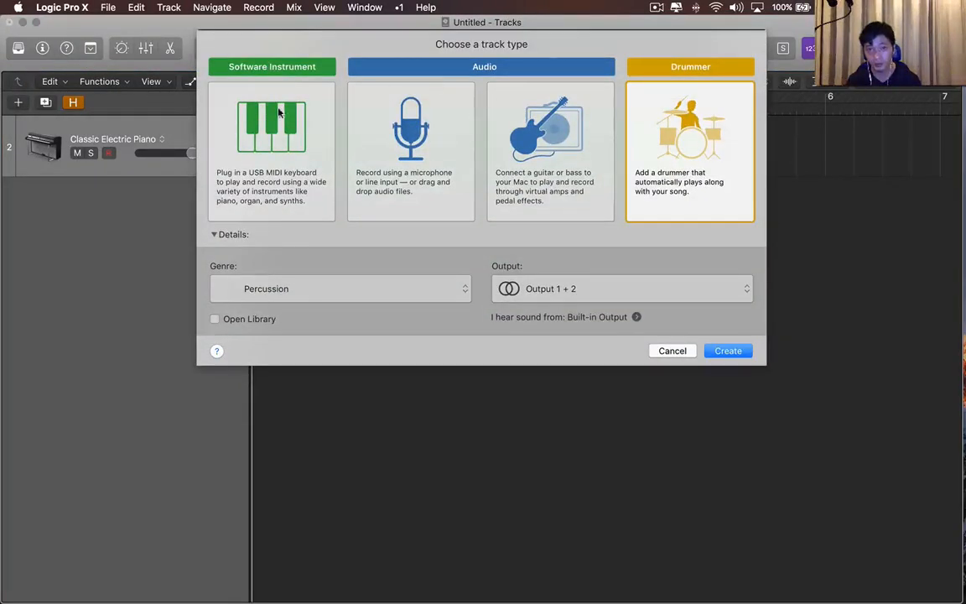
mouse_move(555, 99)
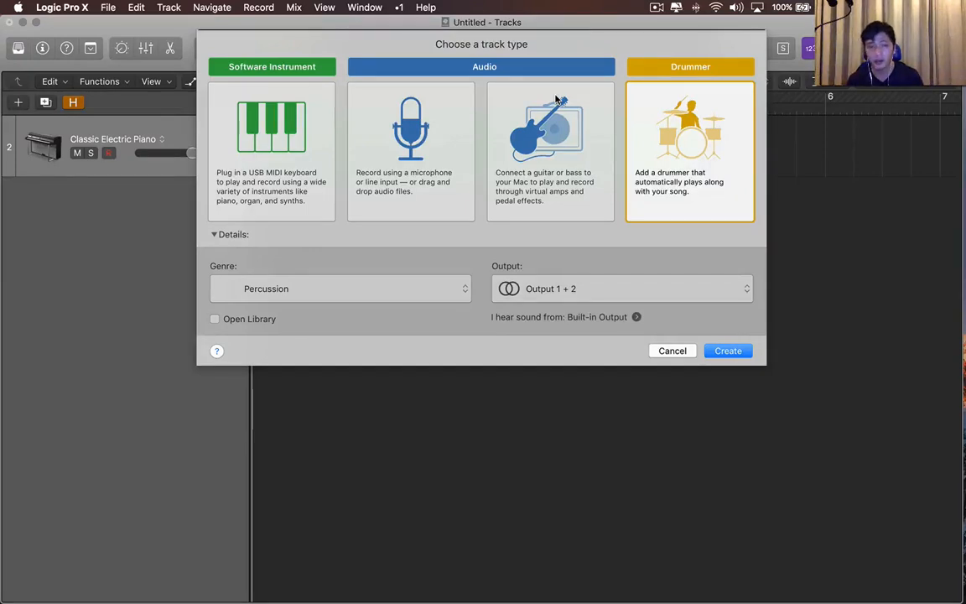
mouse_move(755, 157)
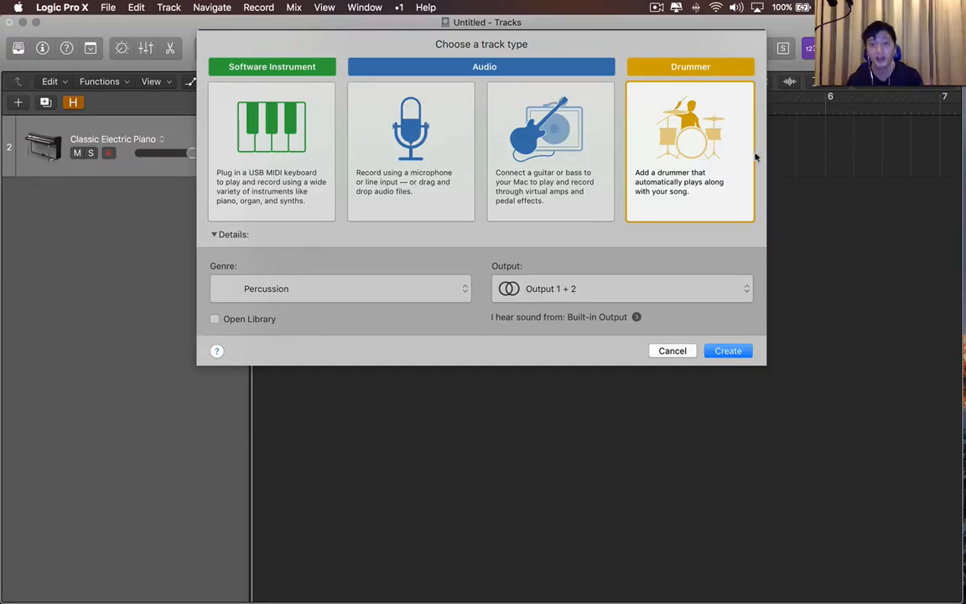
mouse_move(443, 299)
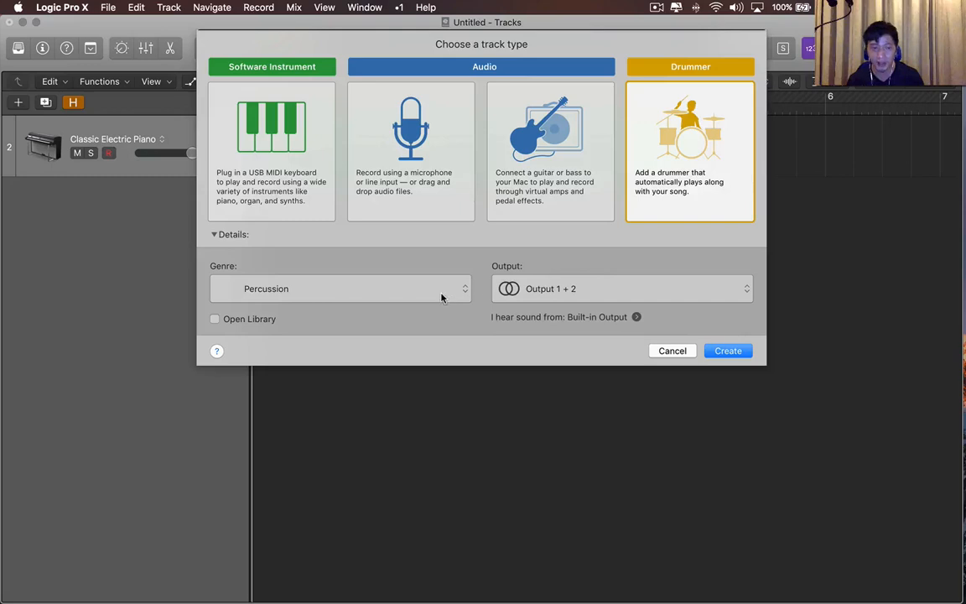
left_click(340, 289)
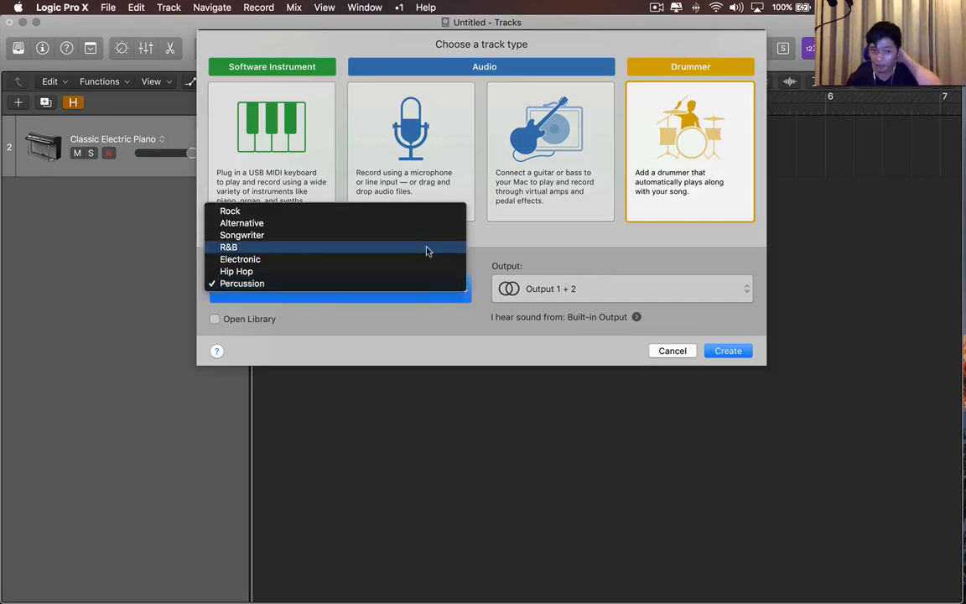
mouse_move(399, 272)
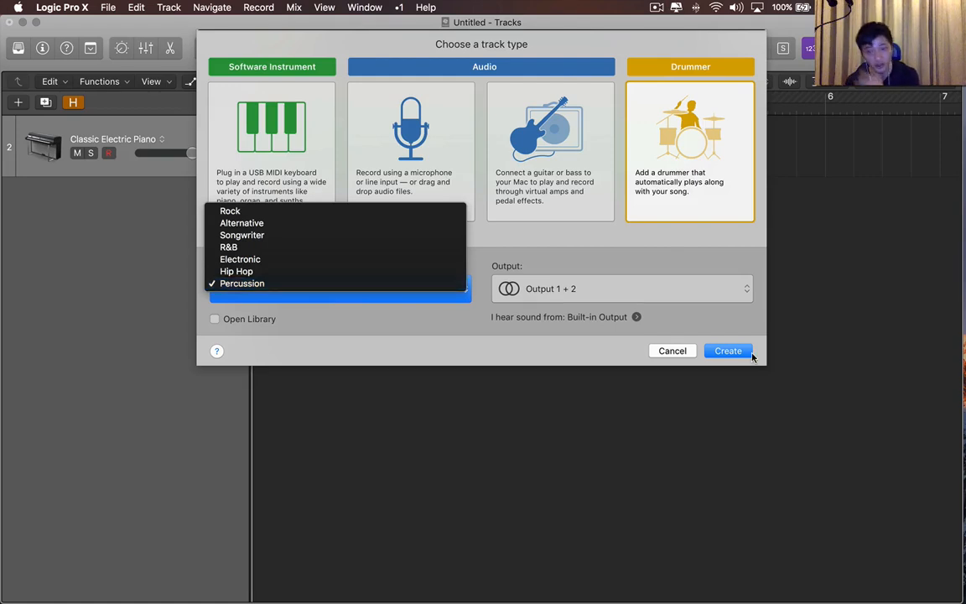
left_click(242, 282)
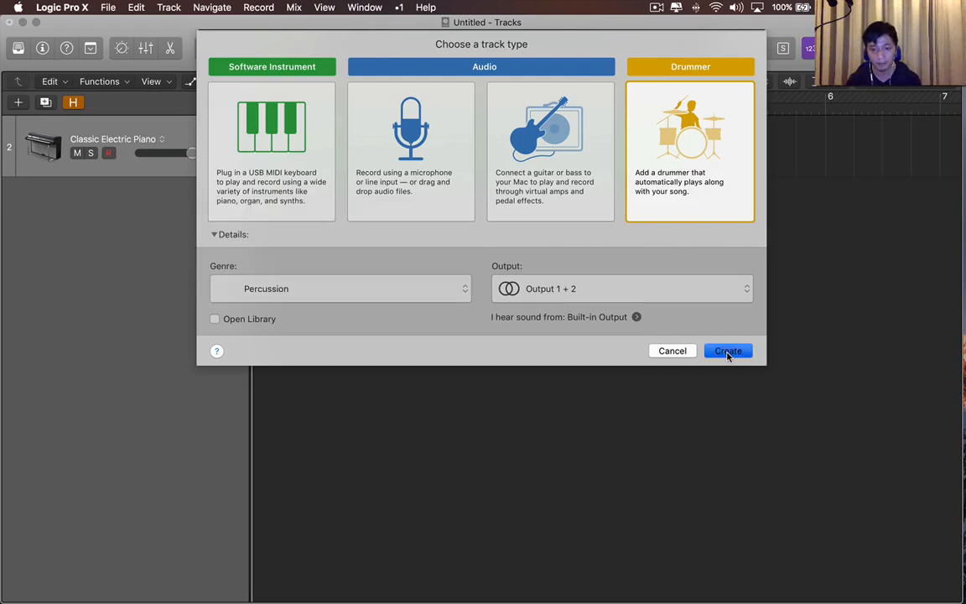
Create the Percussion Drummer track (Latin, Isabela) and audition its groove, then stop.
left_click(728, 350)
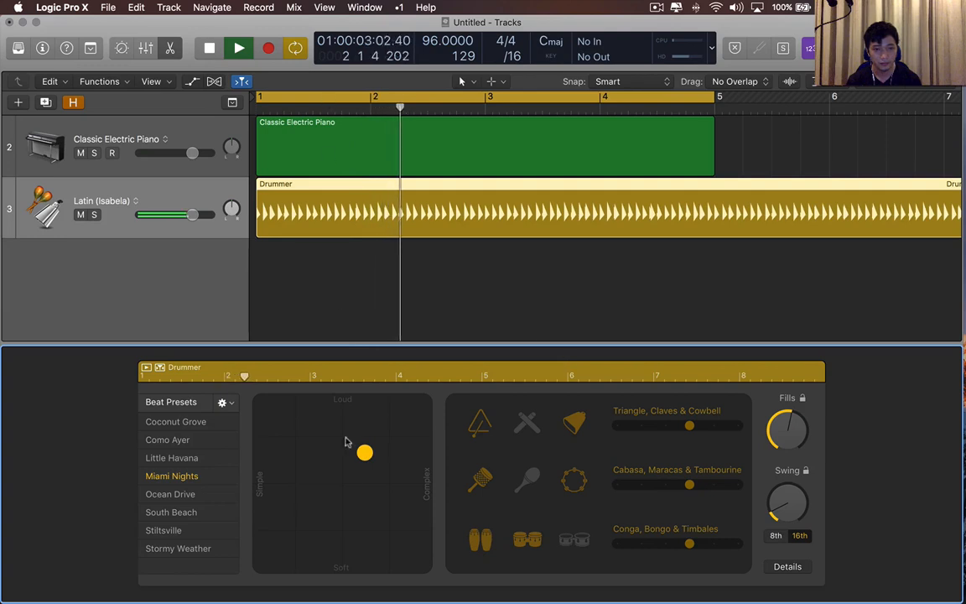
left_click(238, 47)
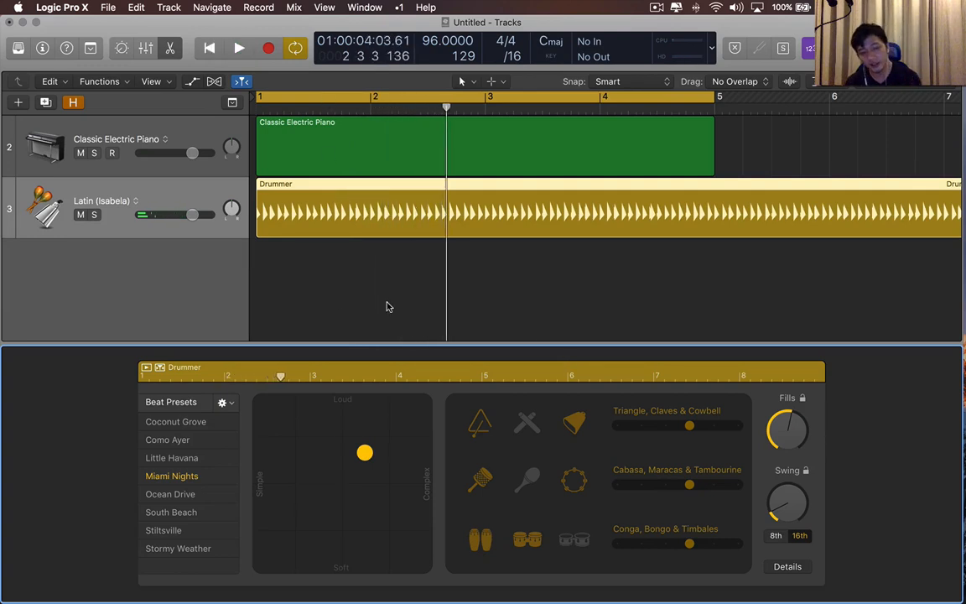
mouse_move(50, 423)
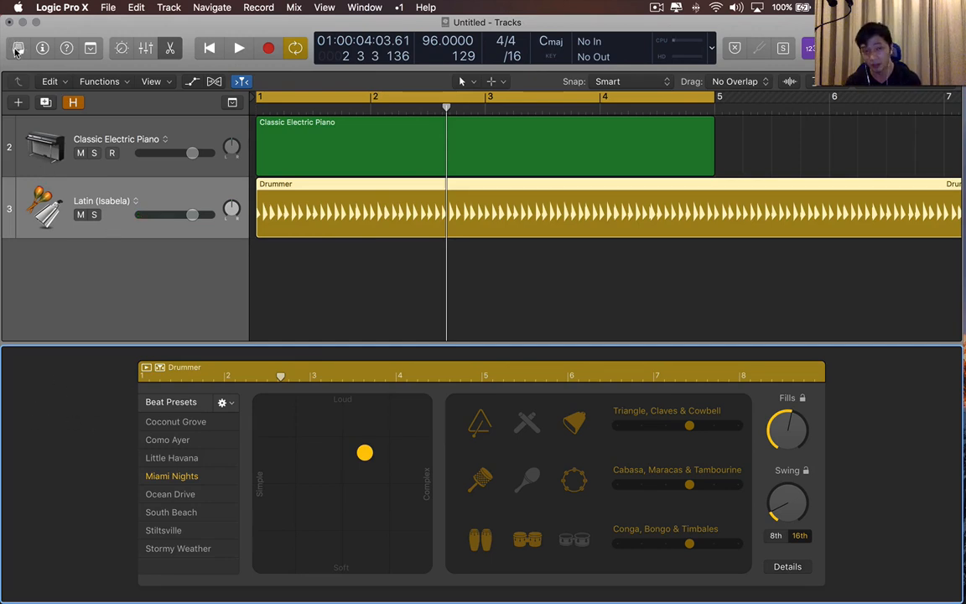
mouse_move(19, 47)
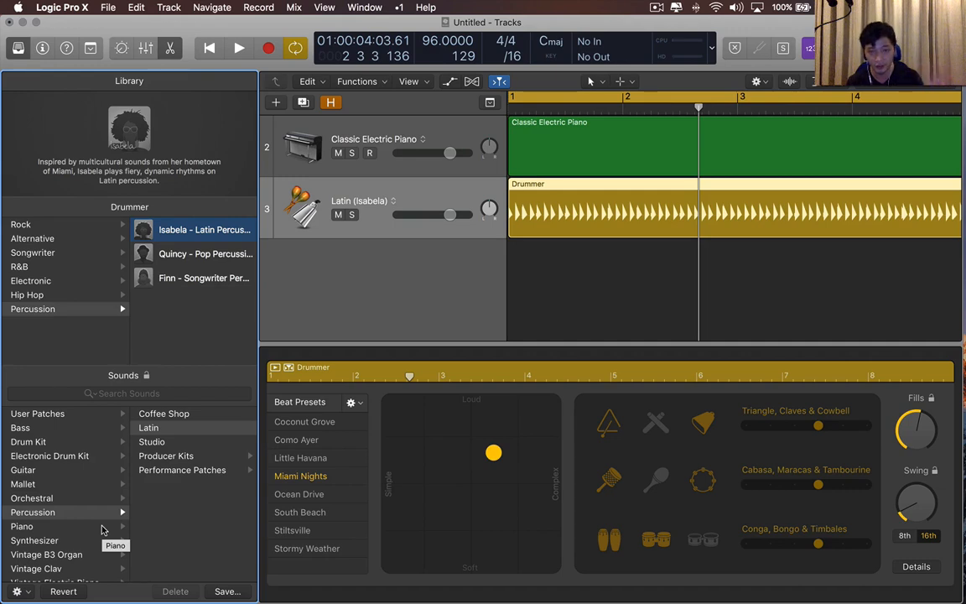
mouse_move(164, 413)
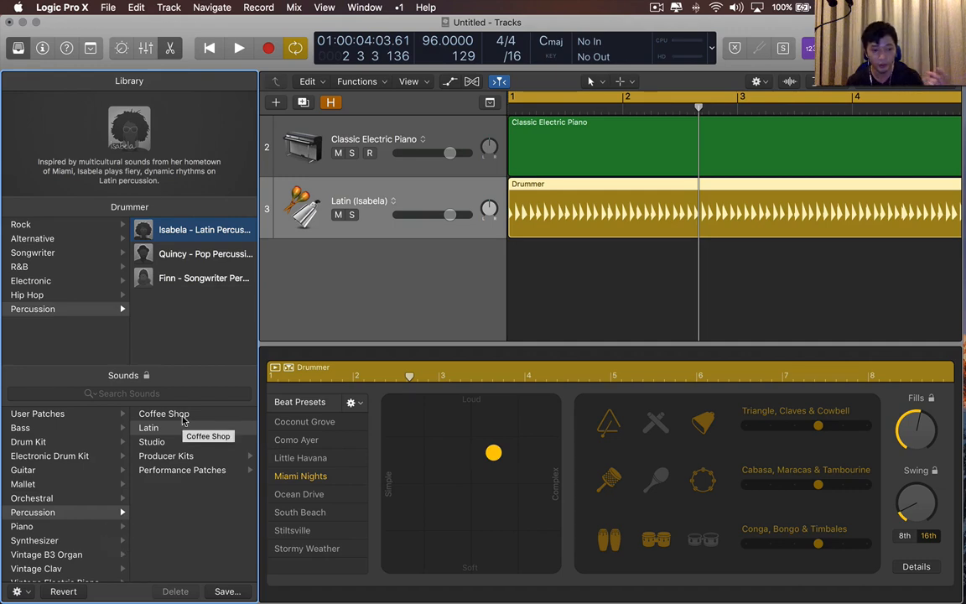
Load the Studio percussion kit, browse performance patches and switch the drummer to Quincy.
left_click(164, 413)
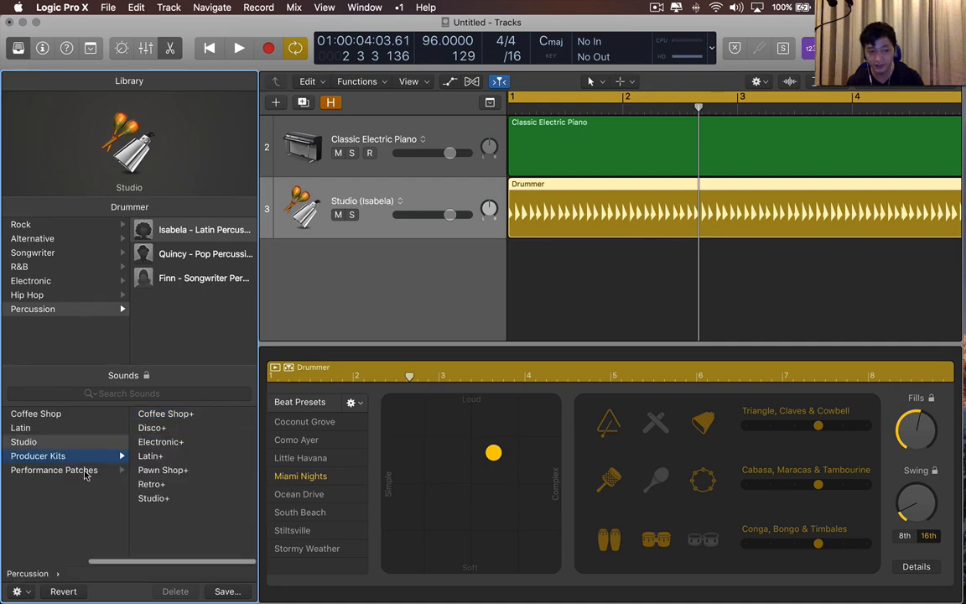
left_click(53, 470)
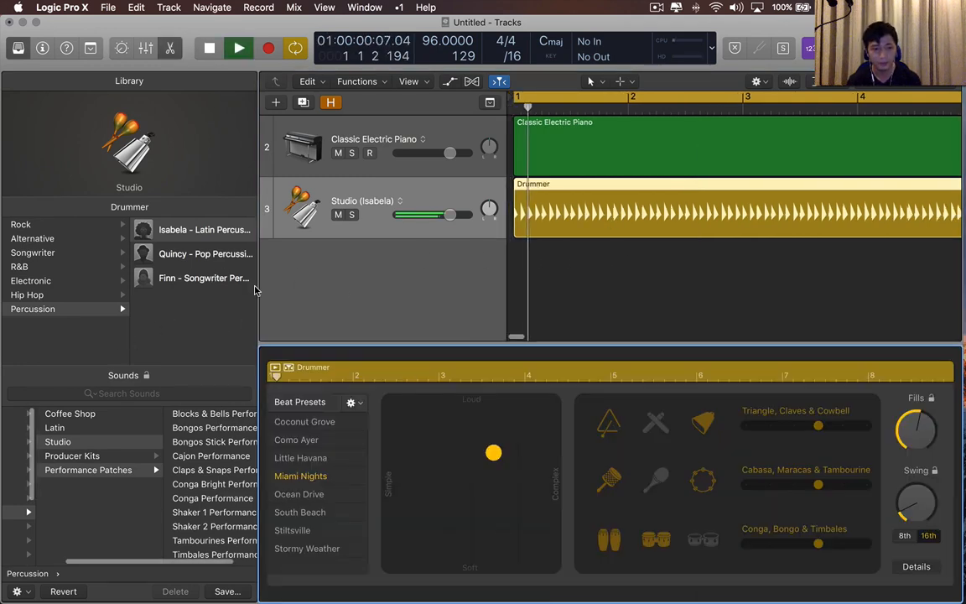
left_click(205, 253)
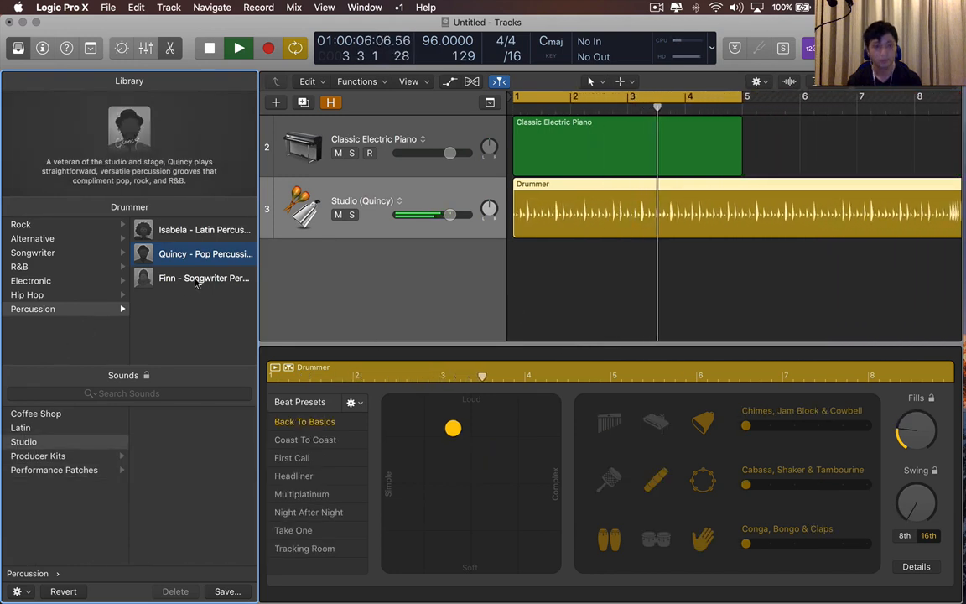
left_click(294, 476)
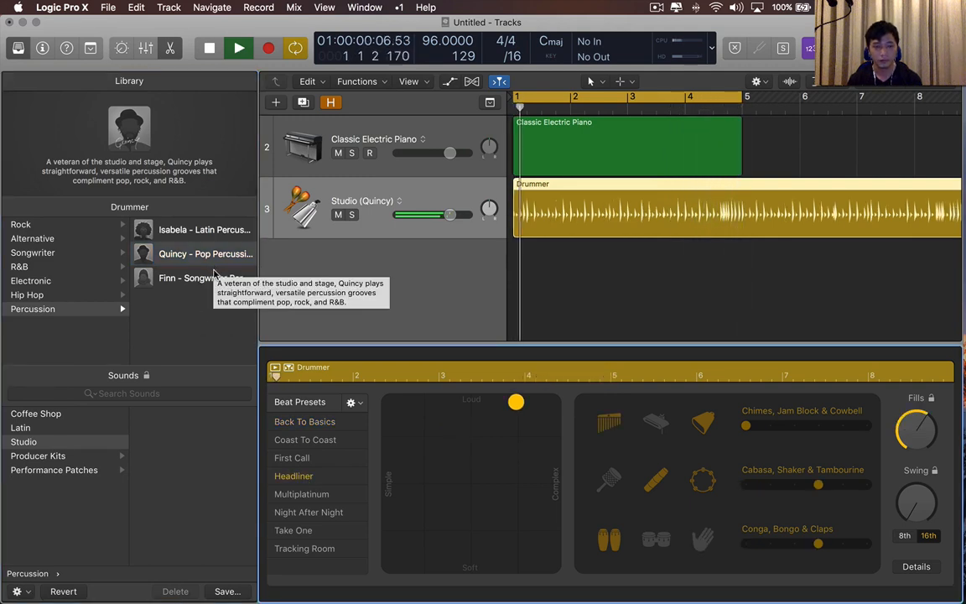
Return to Isabela with the Stillsville preset, trying Coffee Shop then Studio kits.
left_click(205, 228)
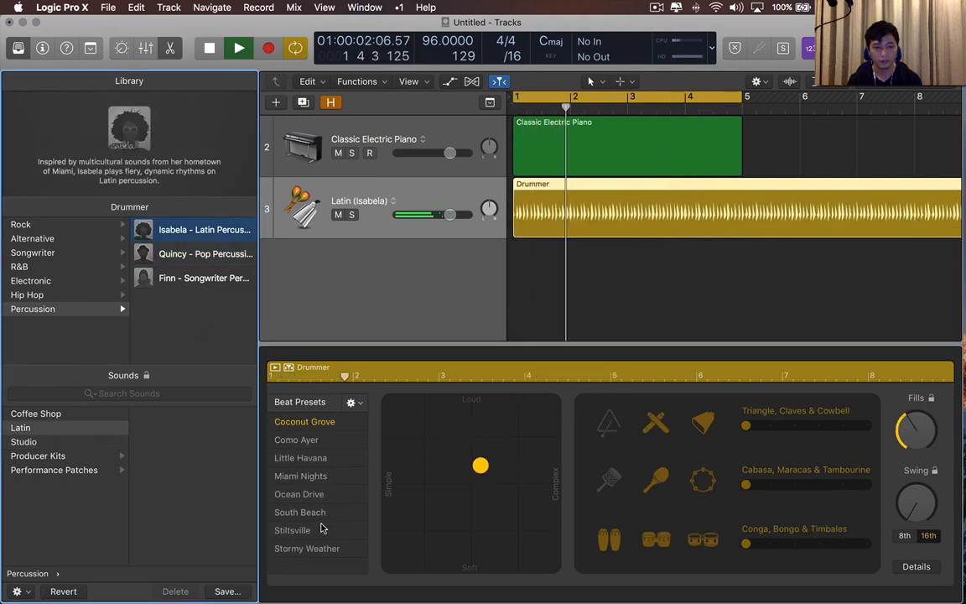
left_click(292, 530)
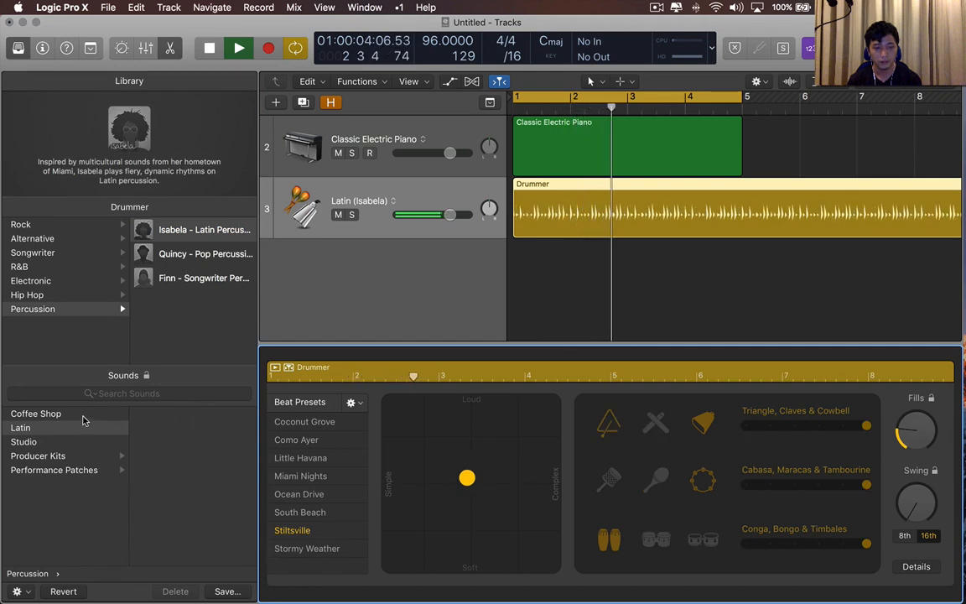
left_click(37, 413)
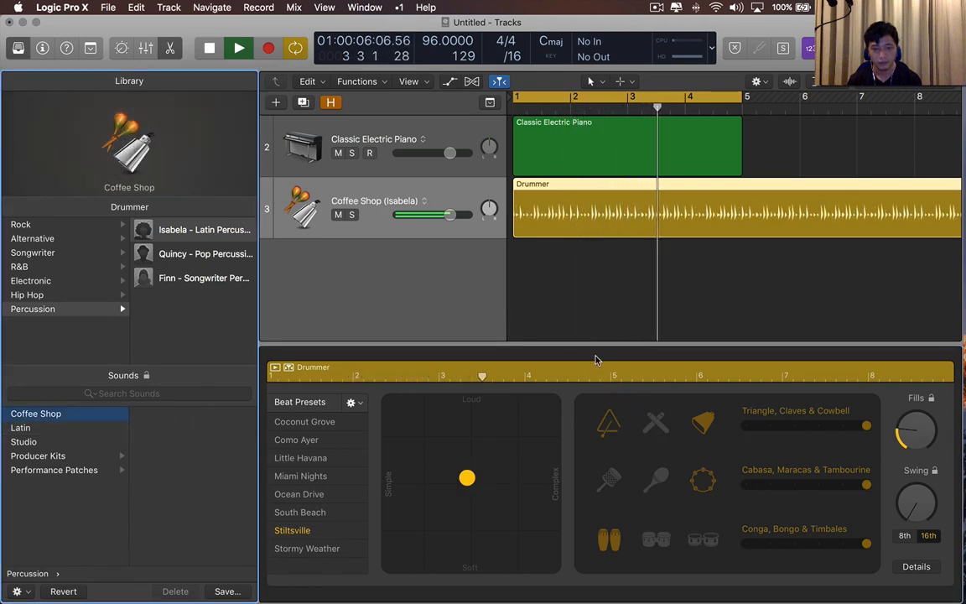
left_click(24, 443)
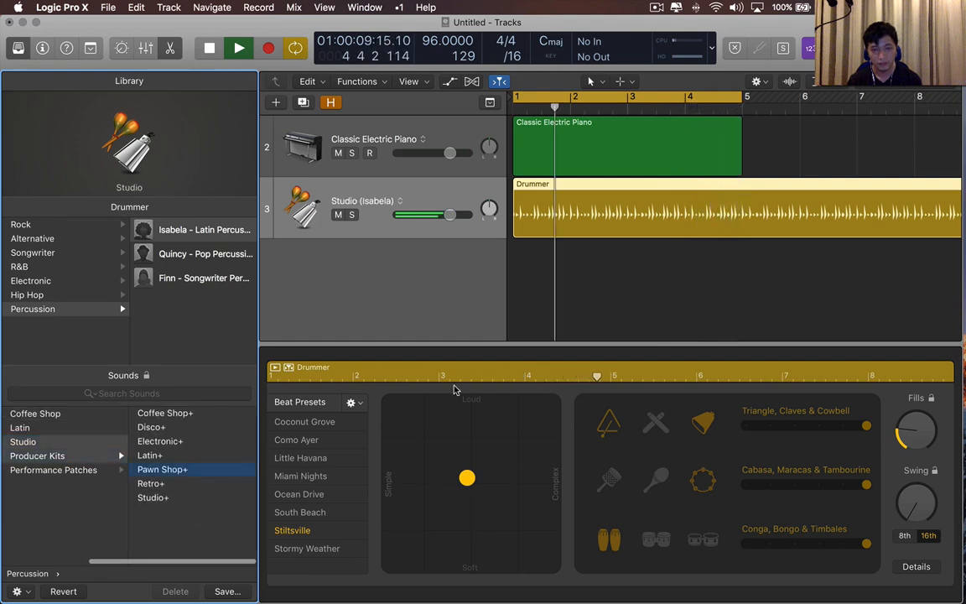
left_click(163, 469)
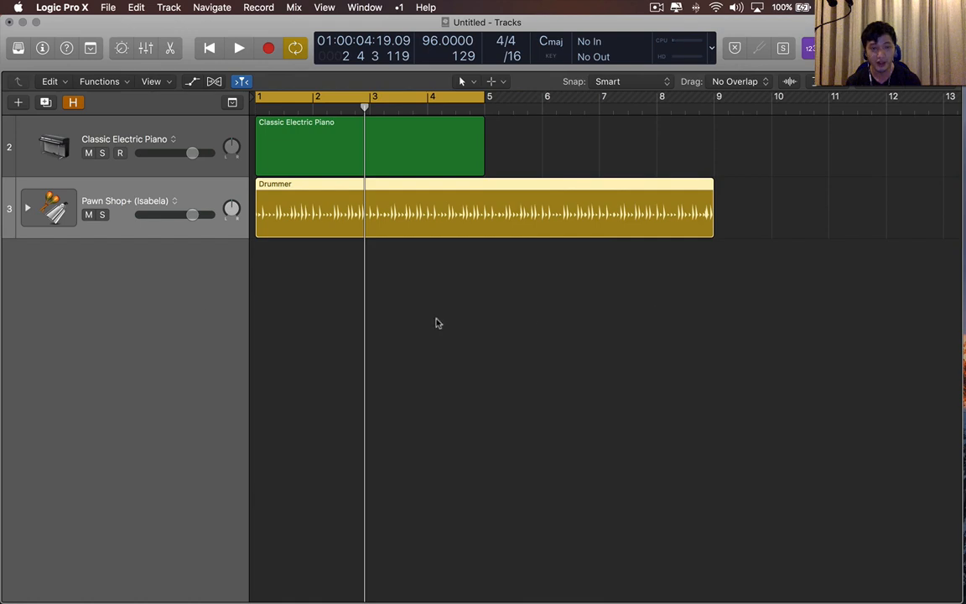
mouse_move(577, 326)
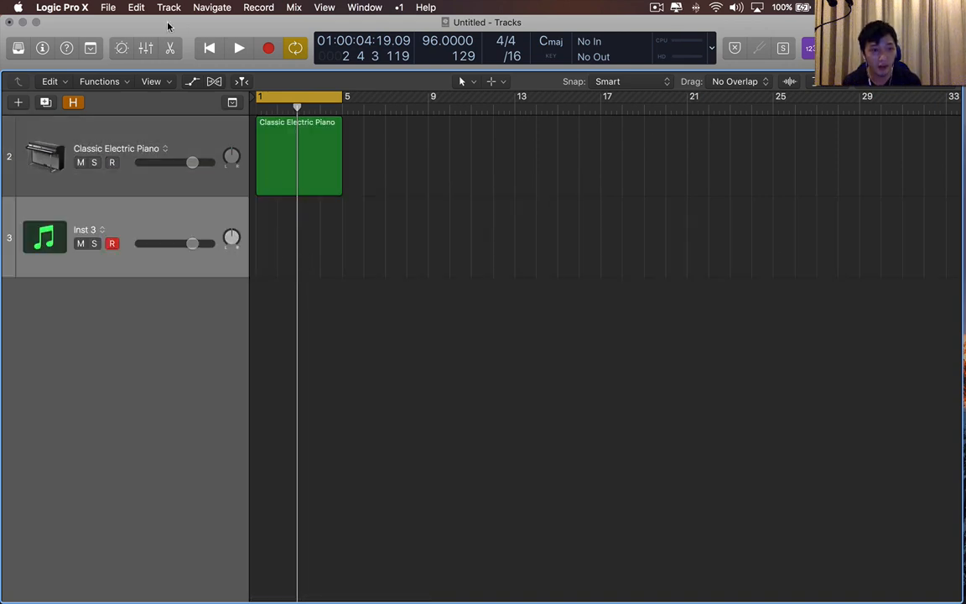
Add a drum track with the Beat Machine kit, audition it, then convert the Drummer region.
left_click(16, 103)
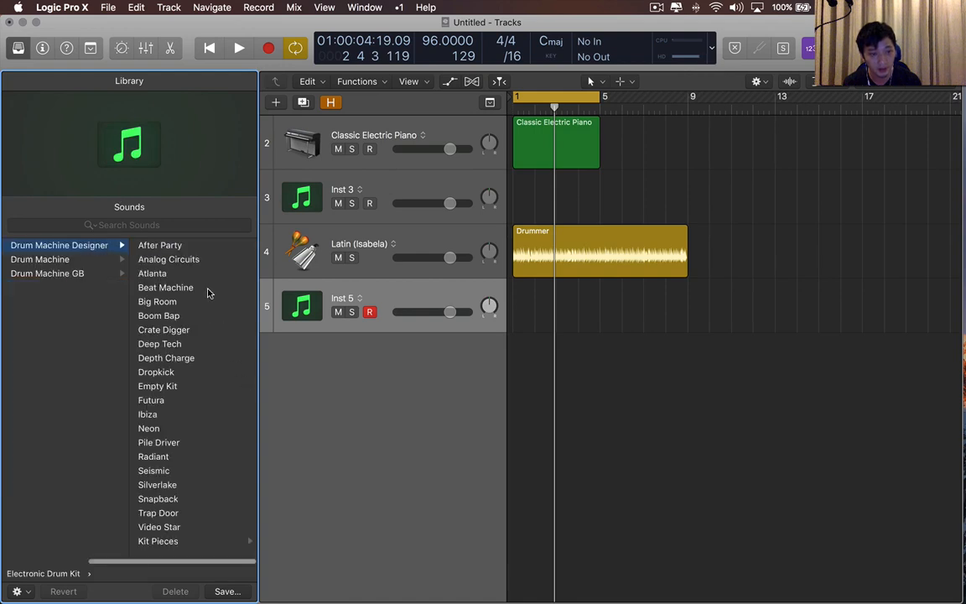
left_click(164, 287)
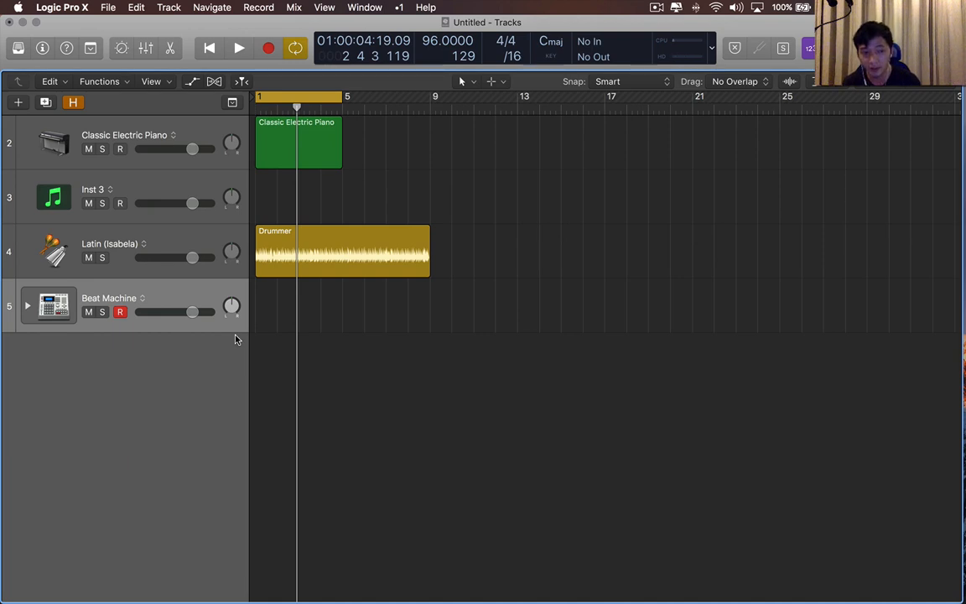
mouse_move(547, 285)
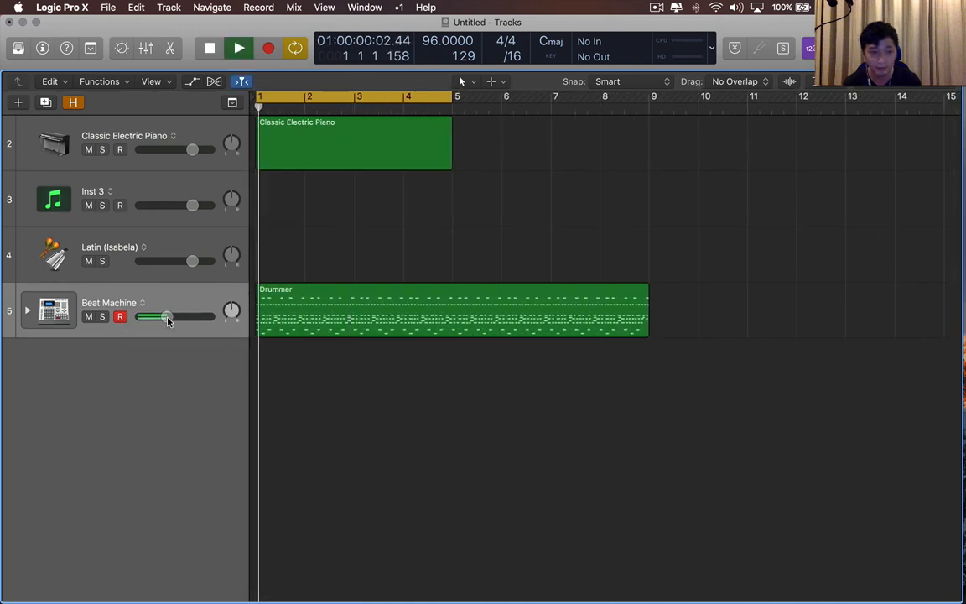
left_click(238, 47)
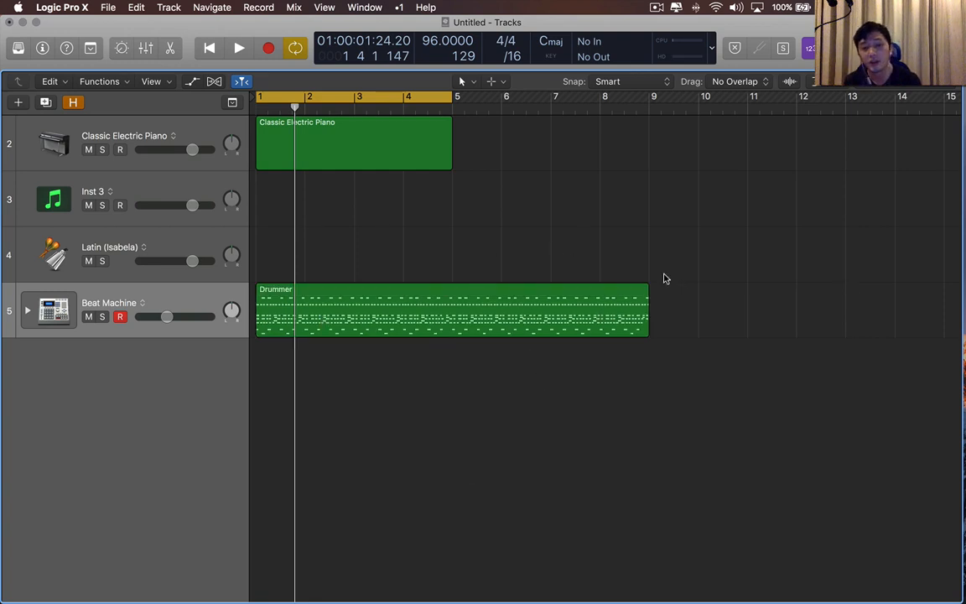
left_click(453, 325)
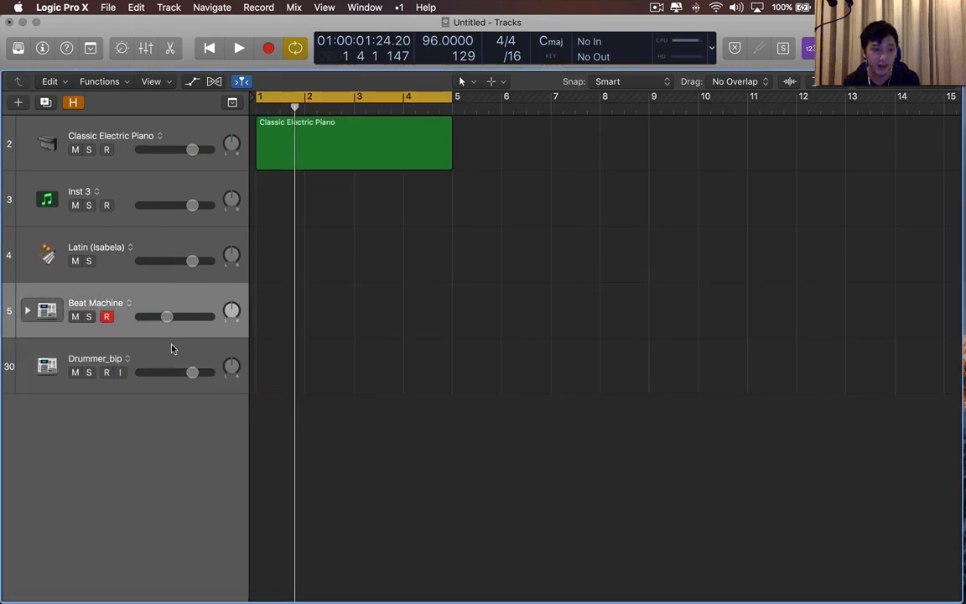
mouse_move(67, 47)
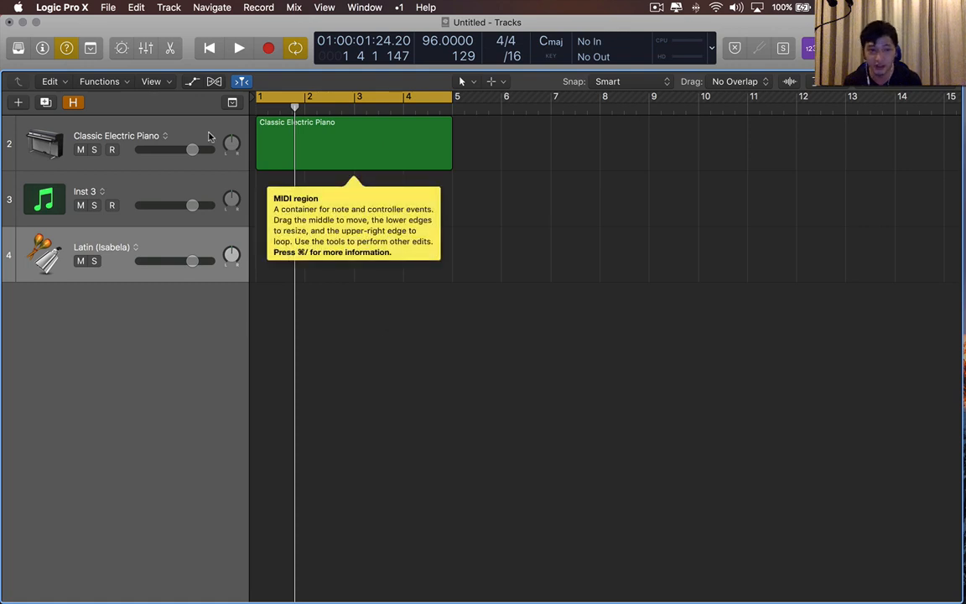
mouse_move(76, 136)
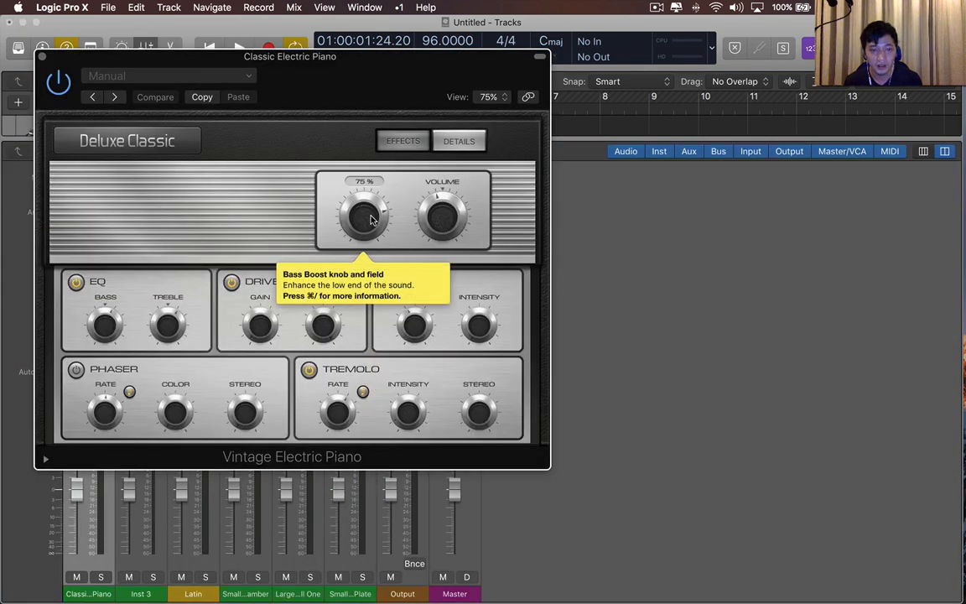
mouse_move(262, 327)
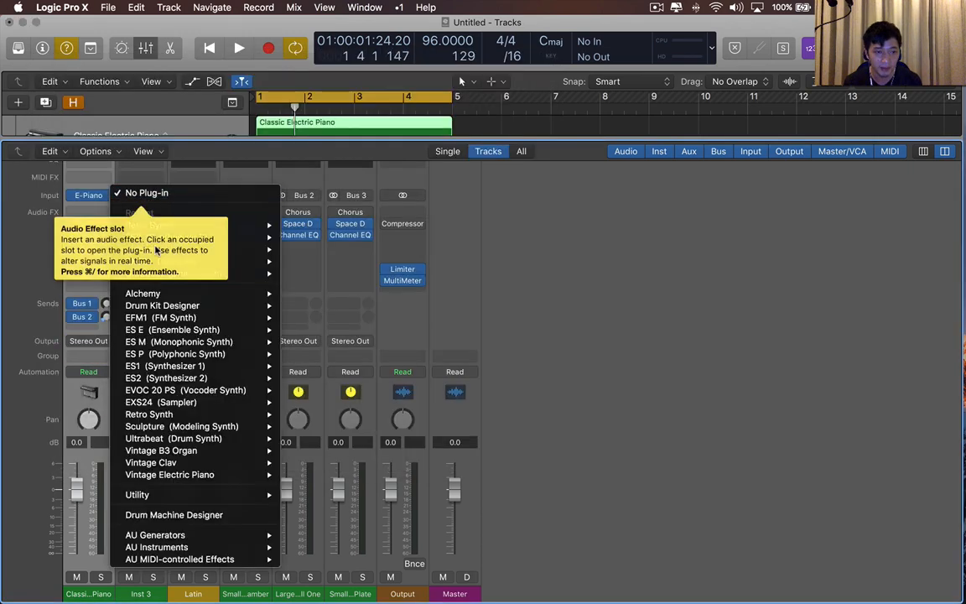
Load Alchemy on the Inst 3 channel strip and close the mixer.
left_click(141, 403)
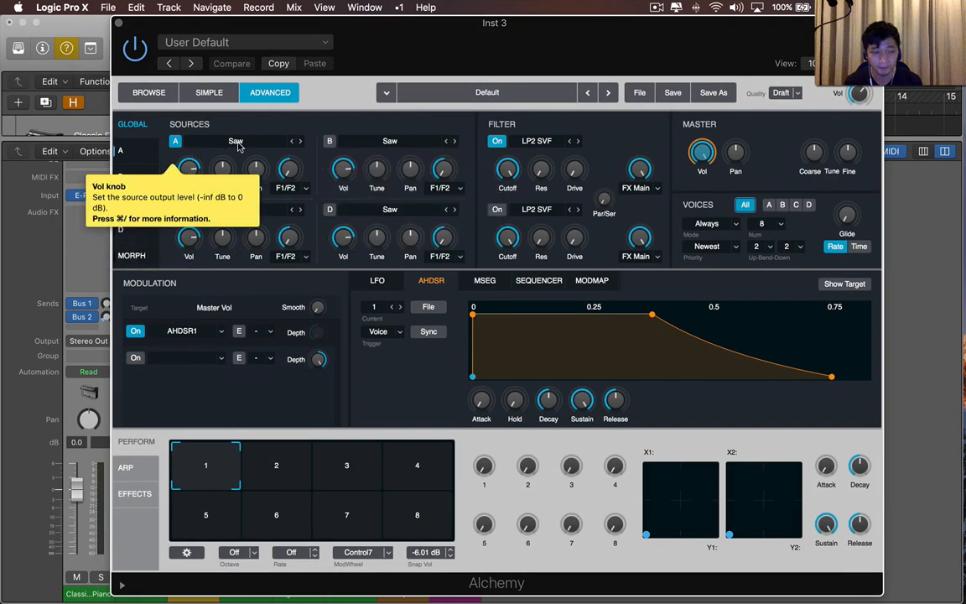
mouse_move(390, 164)
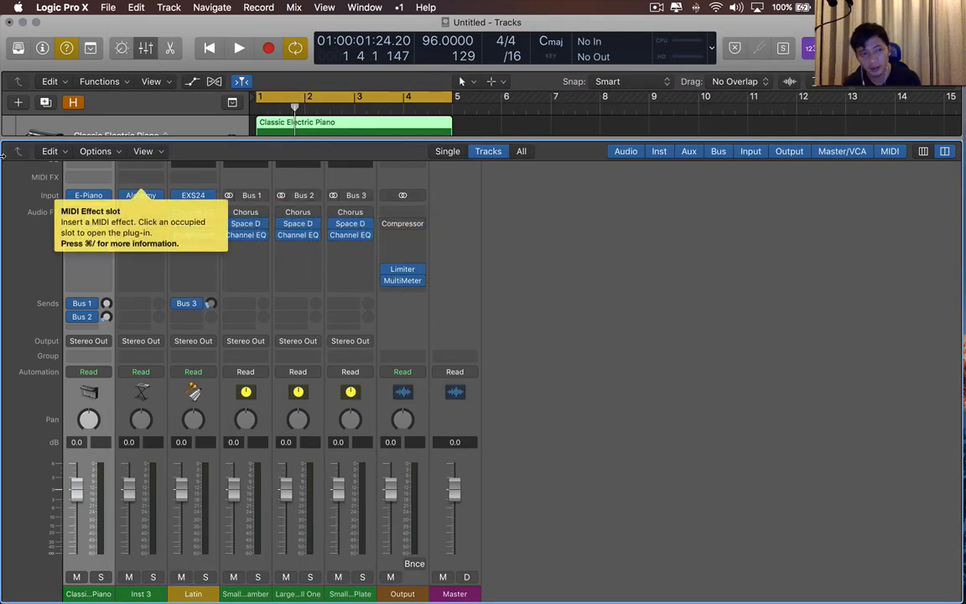
left_click(67, 47)
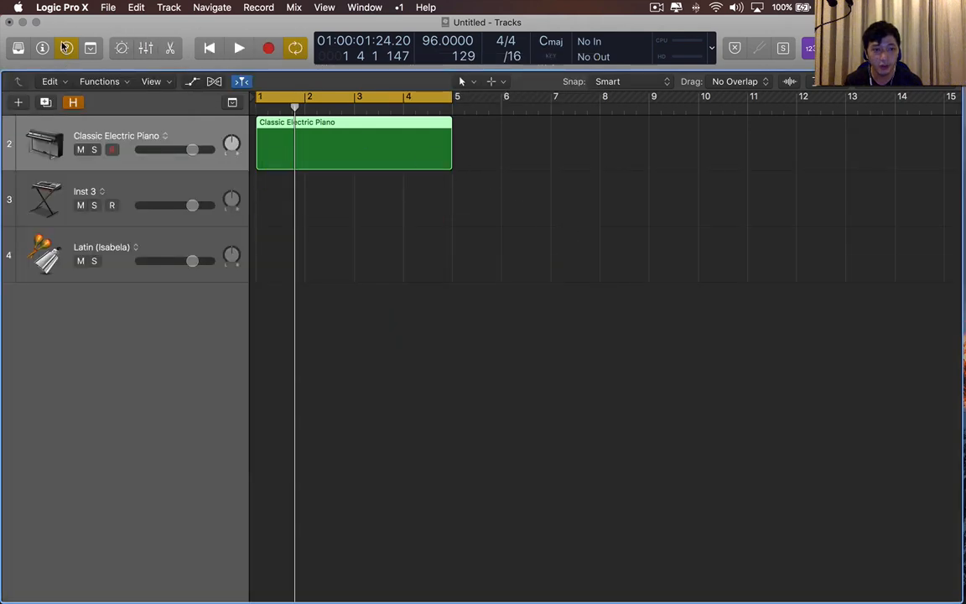
Turn on the Quick Help coaching tips, then show the file Browser pane.
left_click(66, 47)
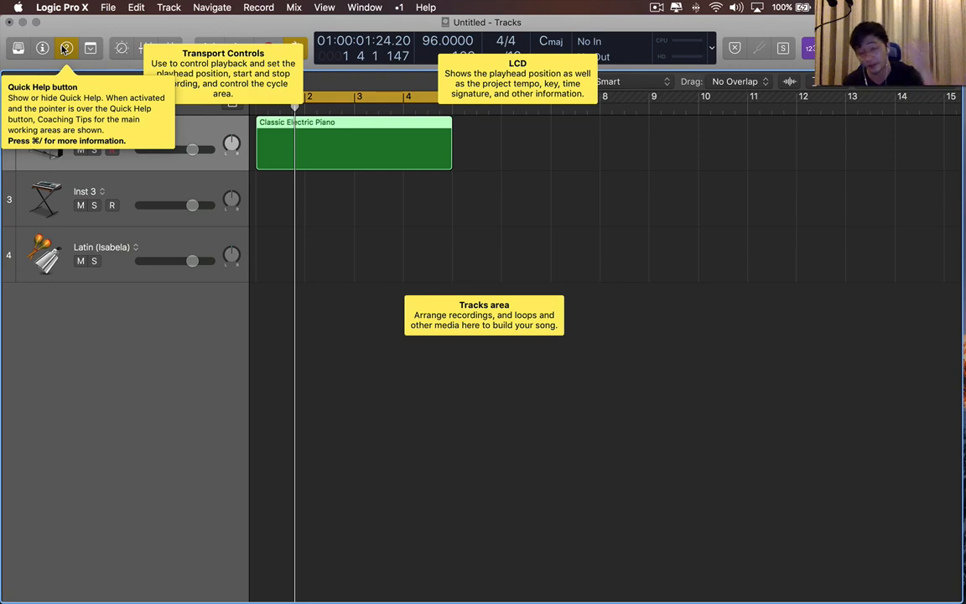
left_click(67, 47)
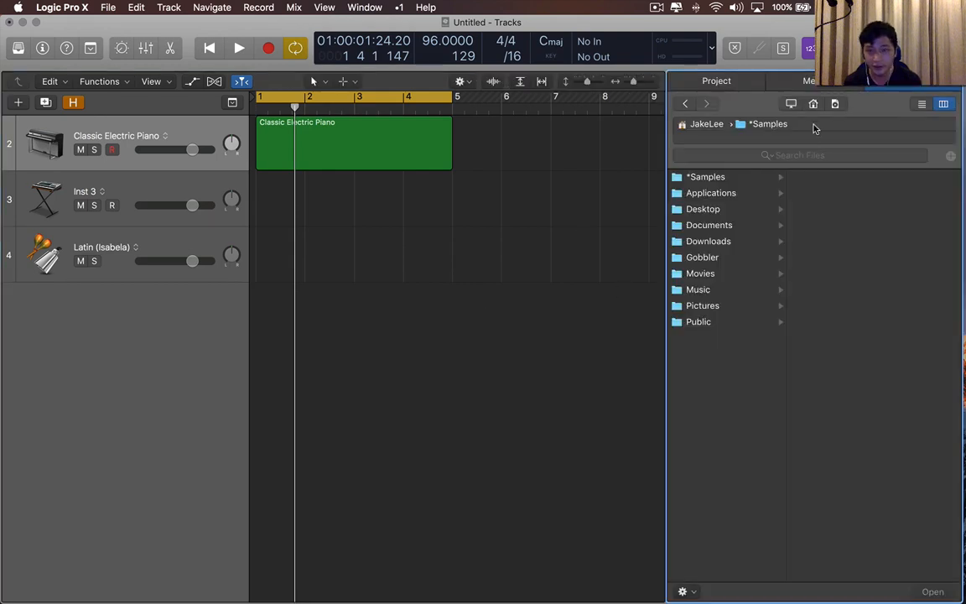
Browse Samples > Splice > African Rhythms > shaker_loops and drag shaker05.wav in as a track.
left_click(704, 176)
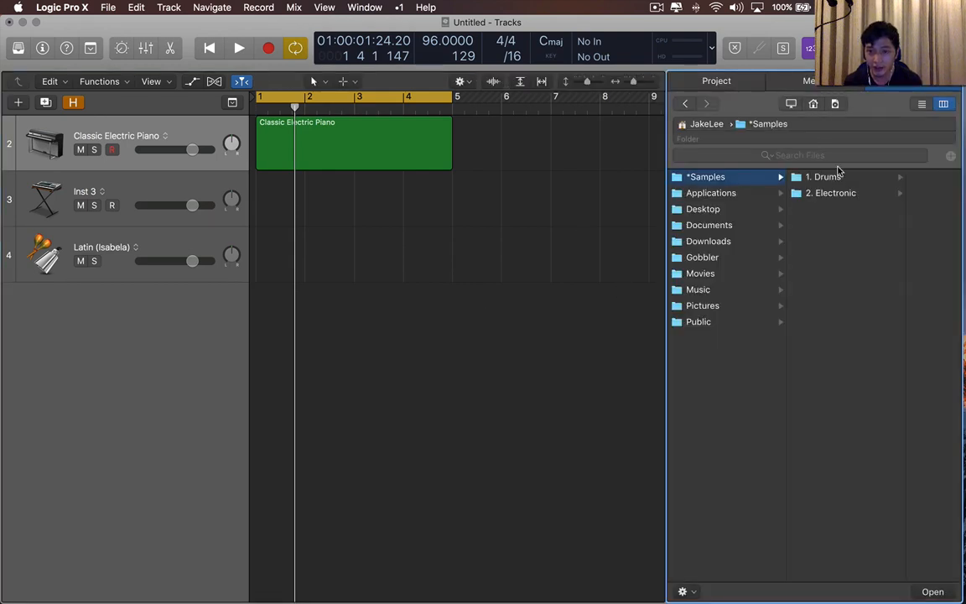
left_click(821, 176)
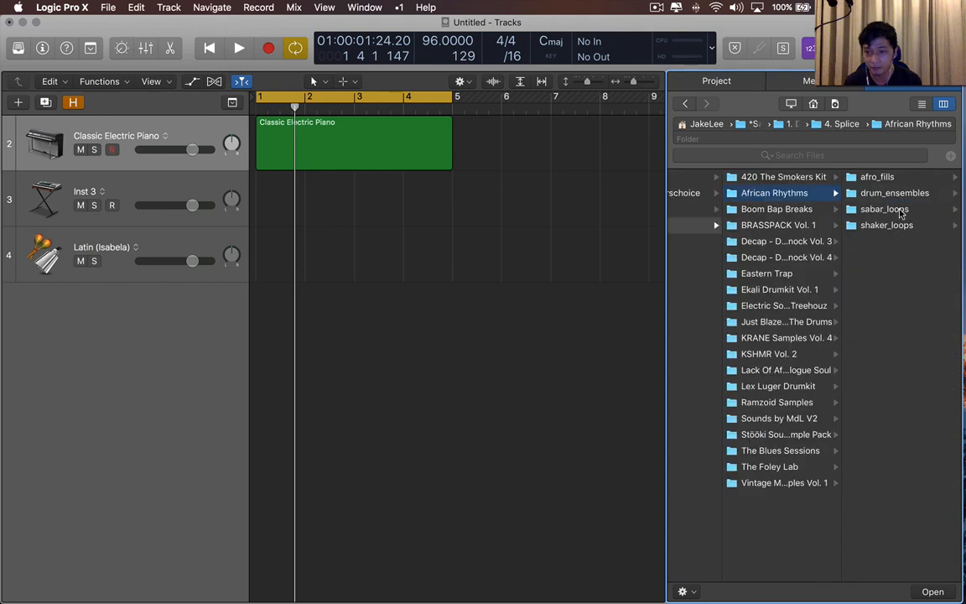
left_click(886, 224)
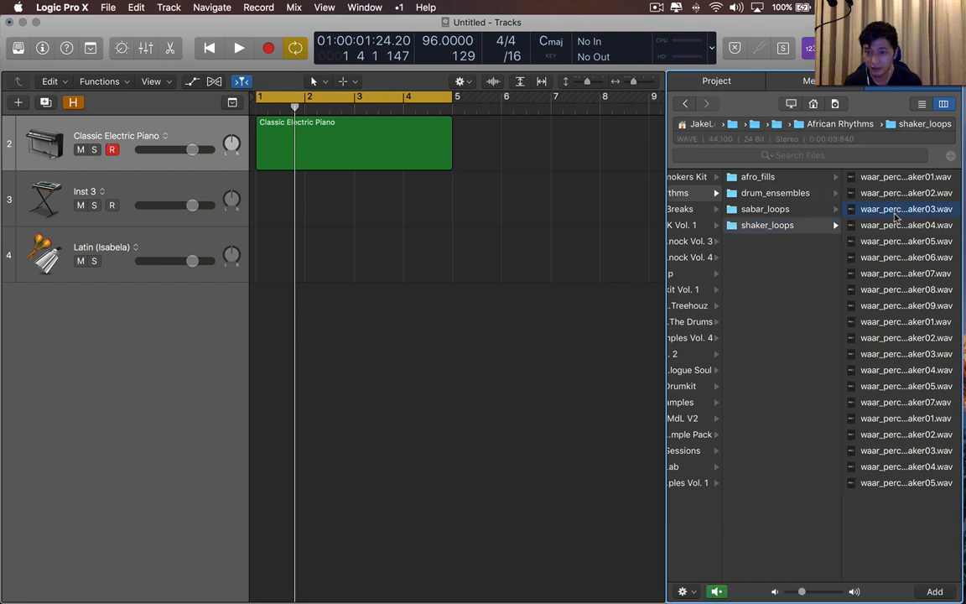
left_click(906, 242)
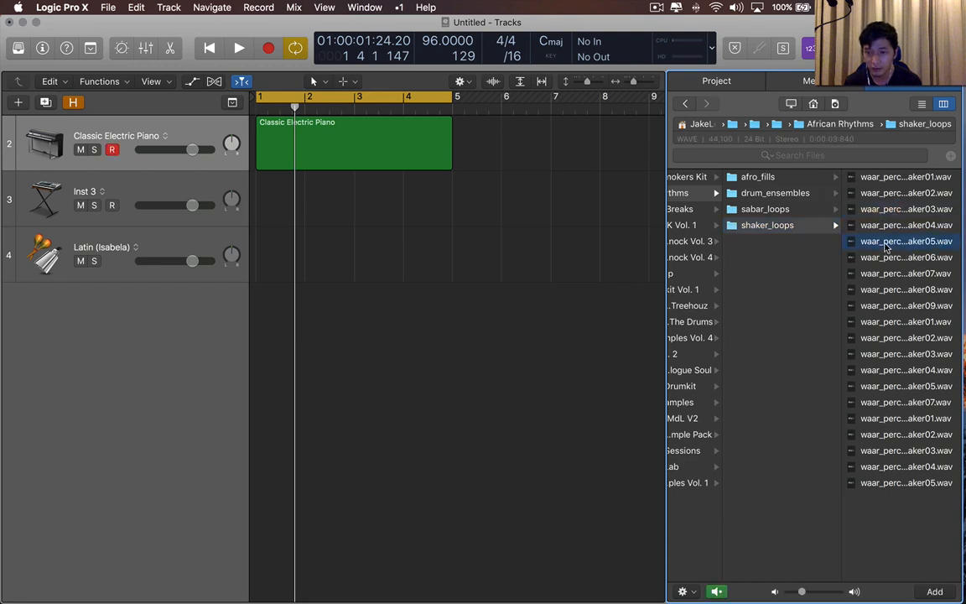
left_click_drag(905, 242, 294, 310)
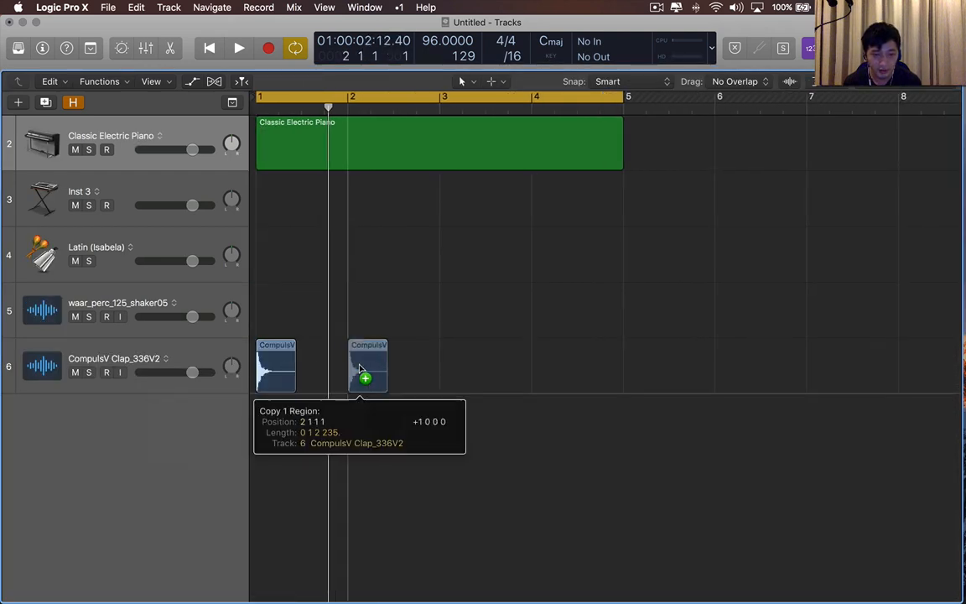
Option-drag a copy of the clap region to bar 2.
left_click_drag(369, 366, 459, 366)
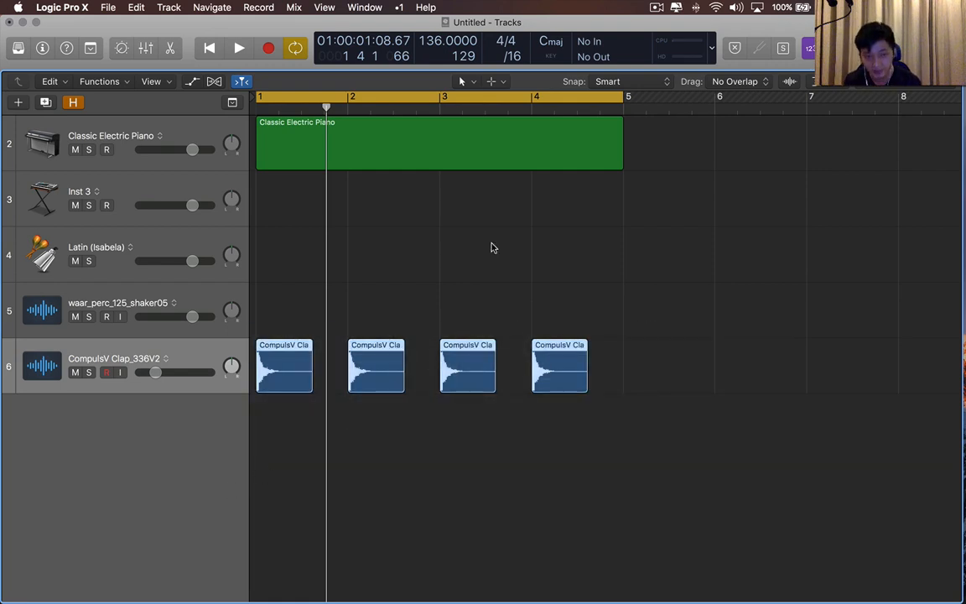
In the Region inspector set Transpose +8 and Fine Tune +4, then show Flex modes.
left_click(41, 47)
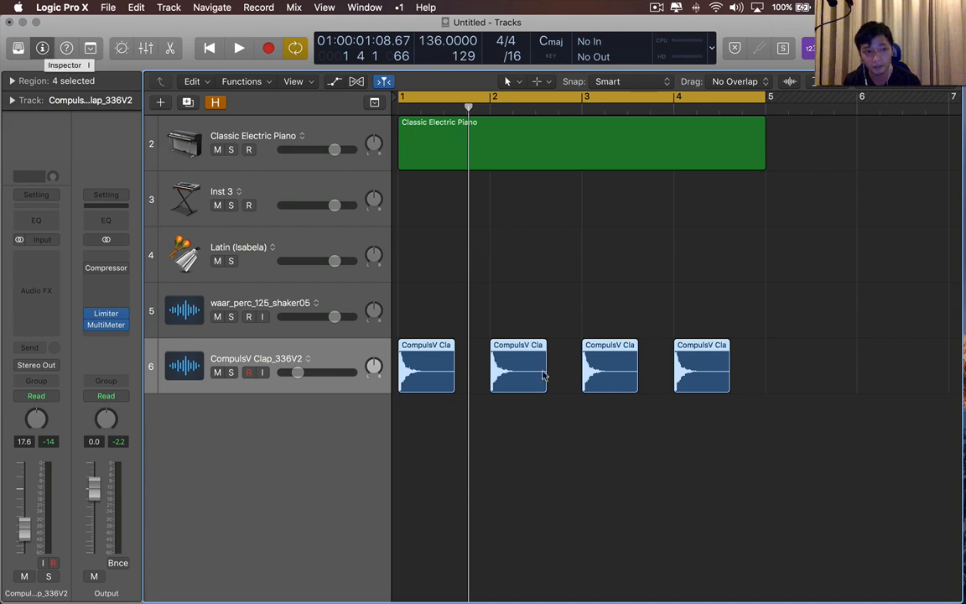
left_click(14, 81)
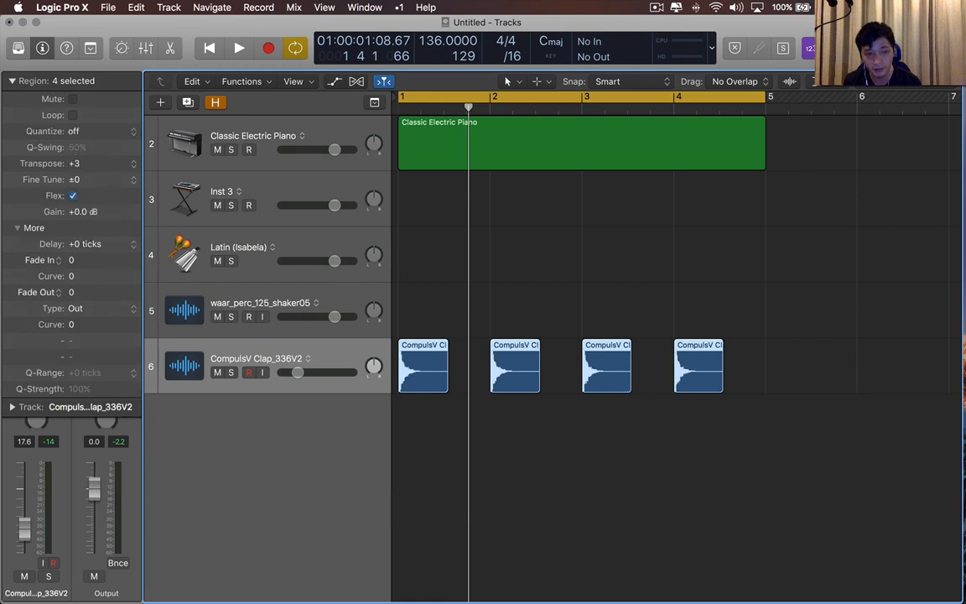
left_click(74, 178)
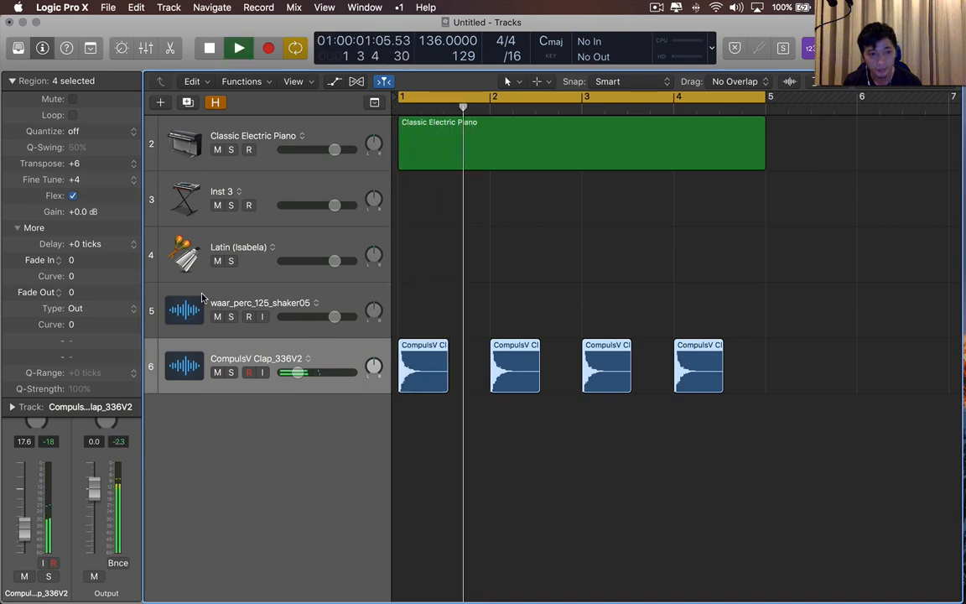
left_click(238, 47)
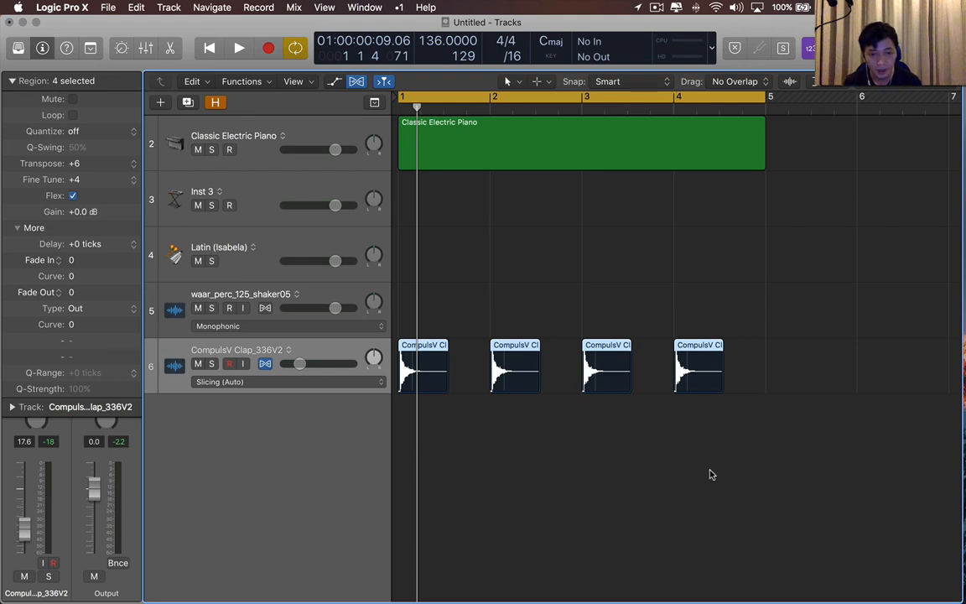
Turn Flex view off so the tracks no longer show Flex modes.
left_click(289, 382)
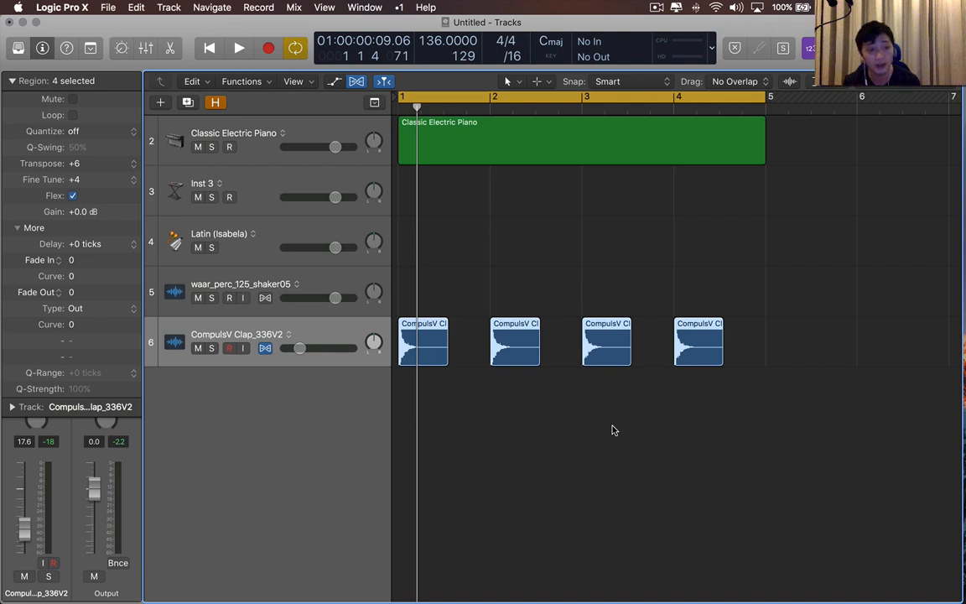
mouse_move(806, 299)
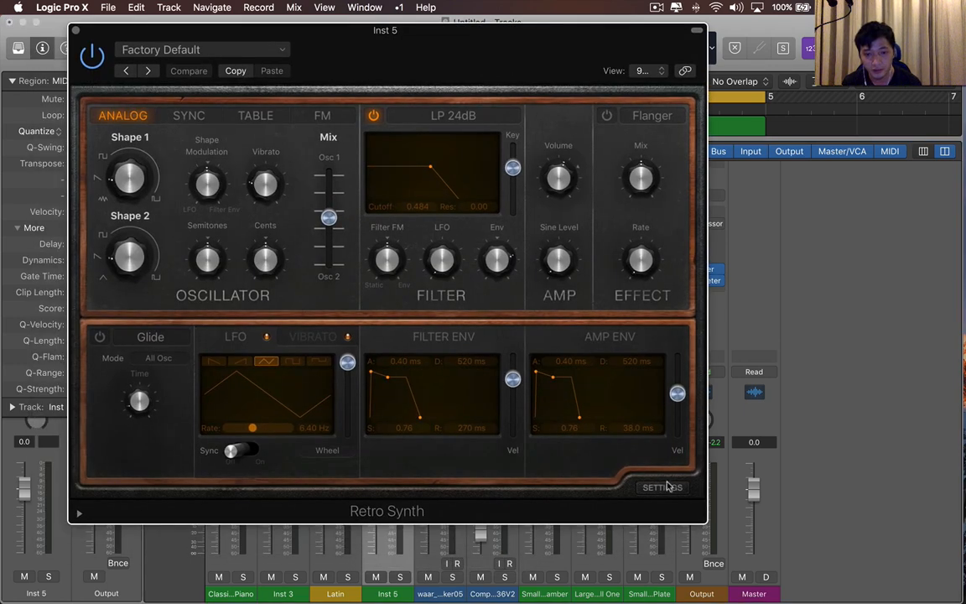
Show Retro Synth's controller modulation targets, including LFO Rate.
left_click(661, 486)
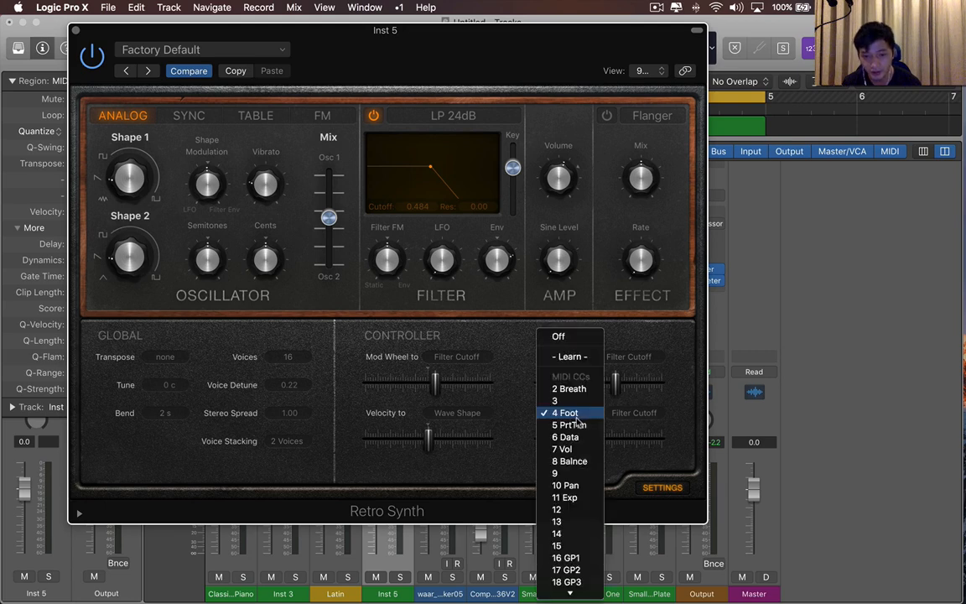
mouse_move(554, 399)
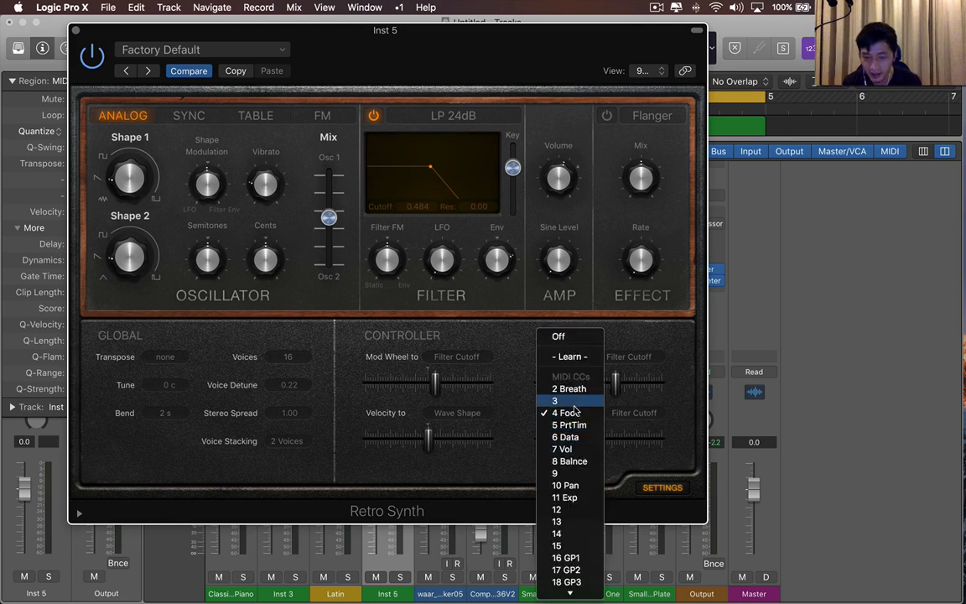
mouse_move(571, 389)
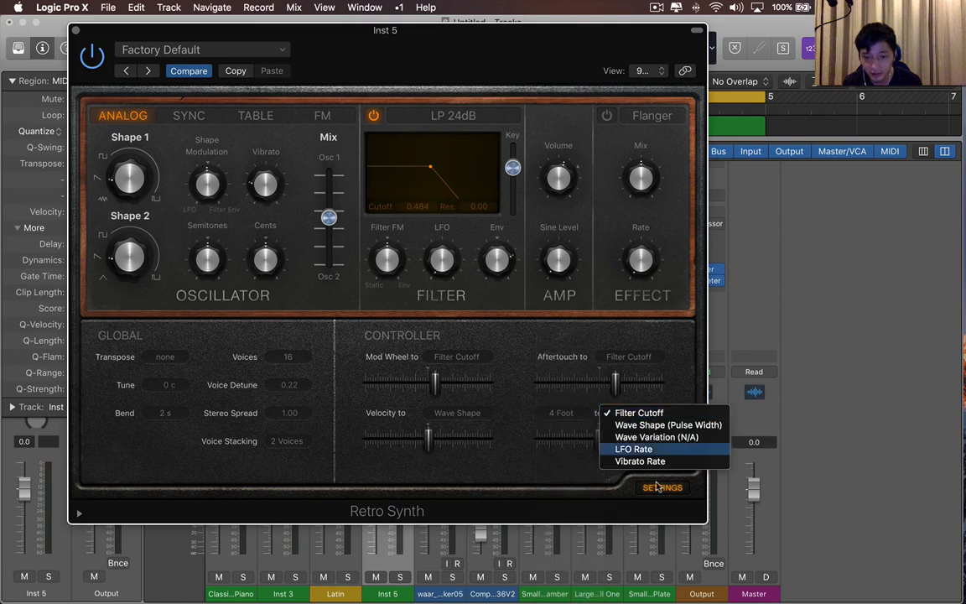
mouse_move(641, 460)
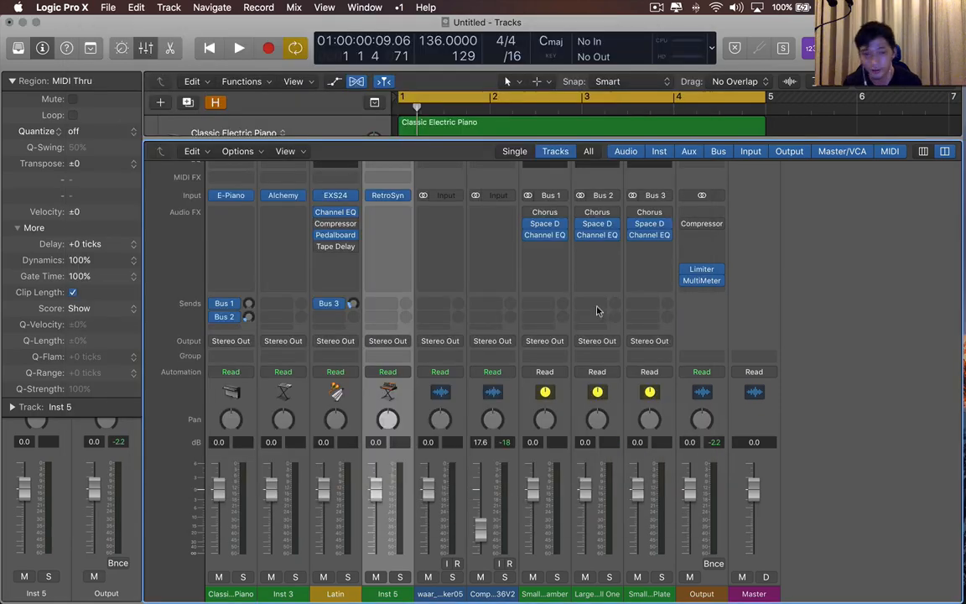
Load Alchemy on Inst 5 and set source A to a Hair noise source.
left_click(336, 194)
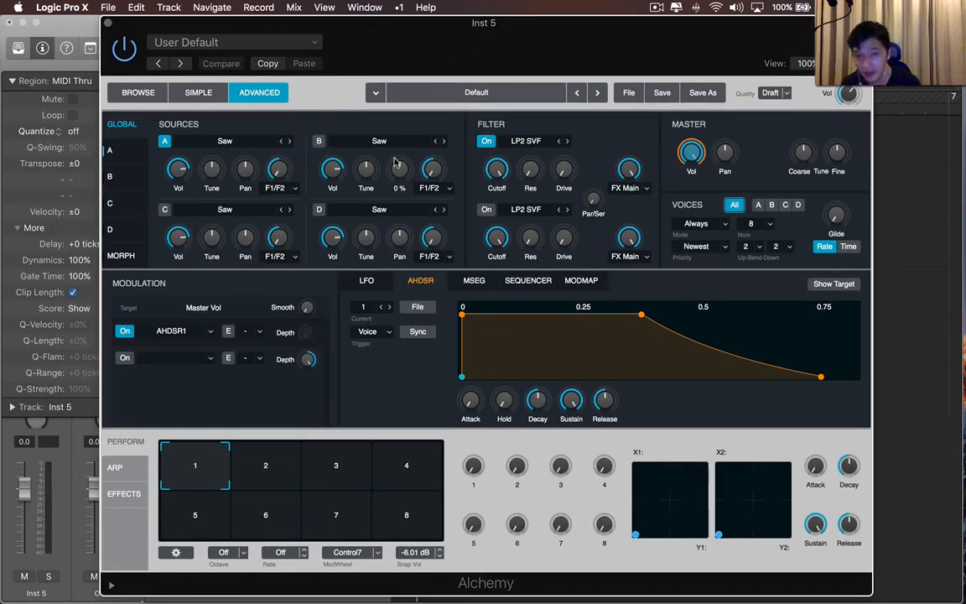
left_click(164, 141)
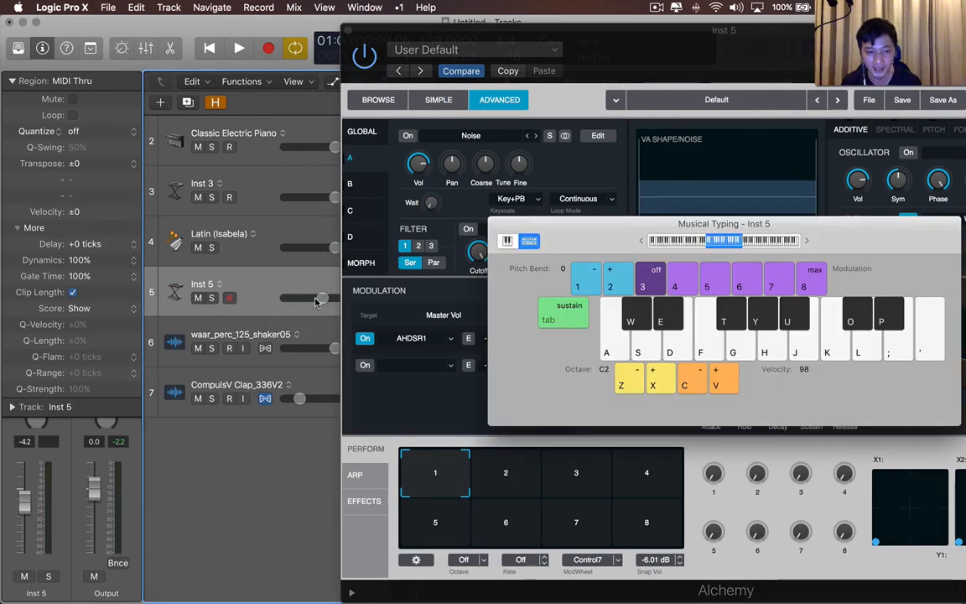
left_click(678, 218)
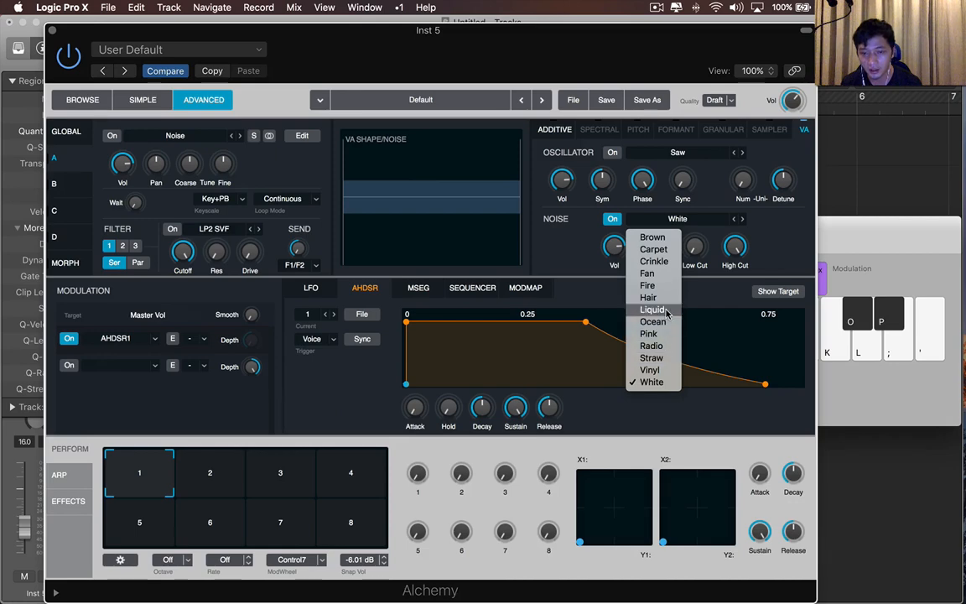
left_click(647, 298)
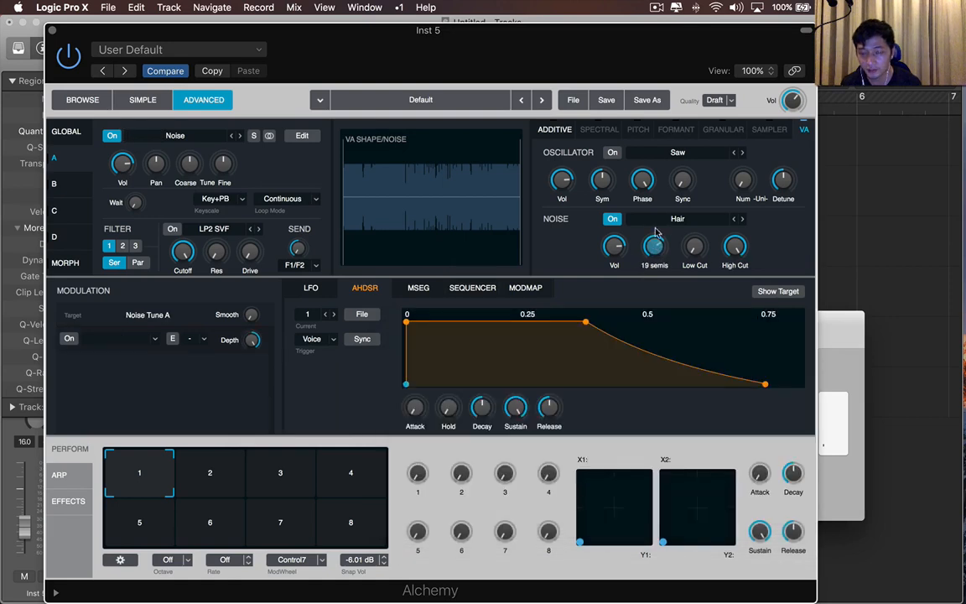
Shift the noise source's tuning and return to the Global overview.
left_click_drag(655, 245, 654, 252)
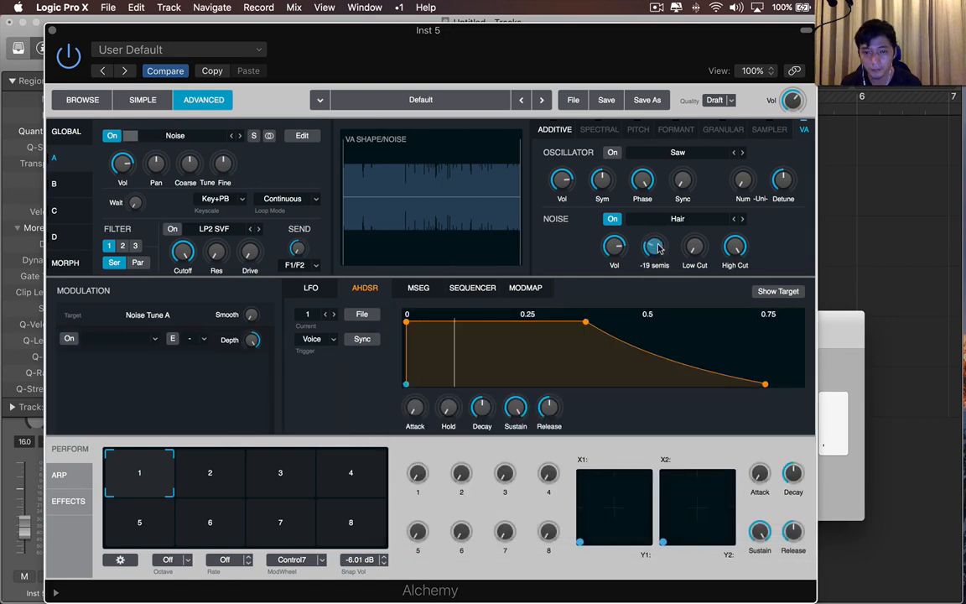
left_click_drag(655, 248, 654, 226)
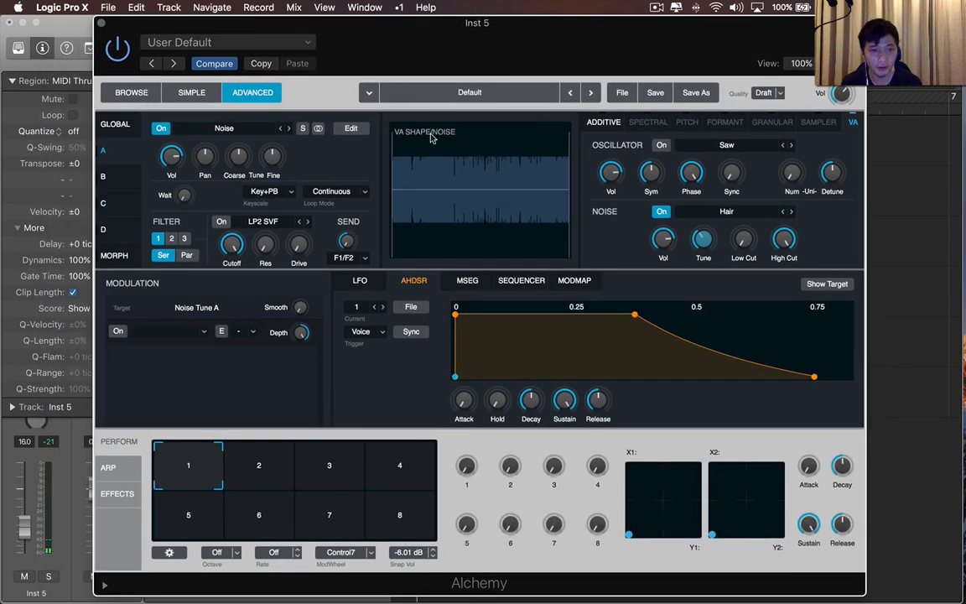
left_click(520, 140)
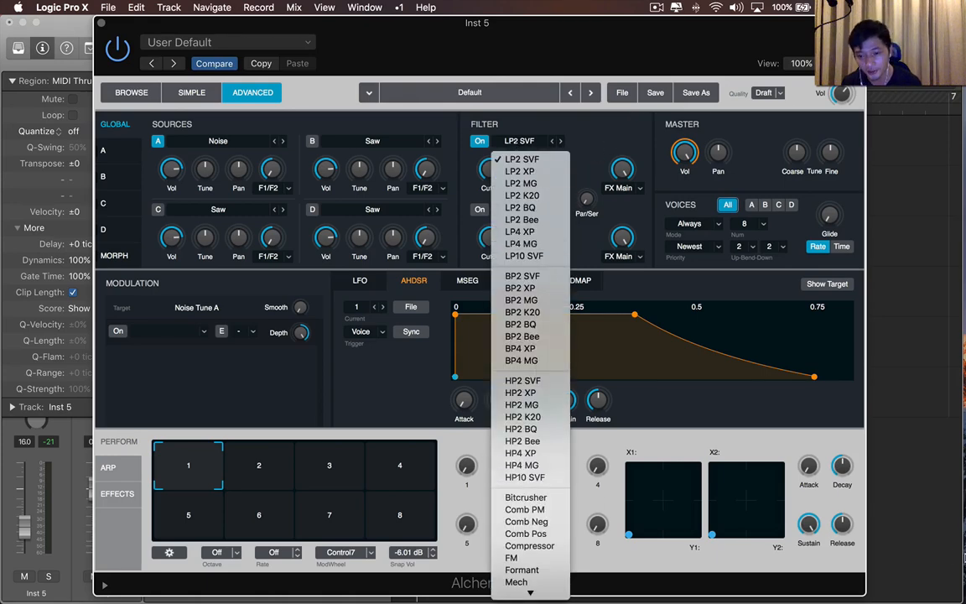
Set Filter 1 to Downsample and return source A to a Saw wave with adjusted volume.
left_click(522, 158)
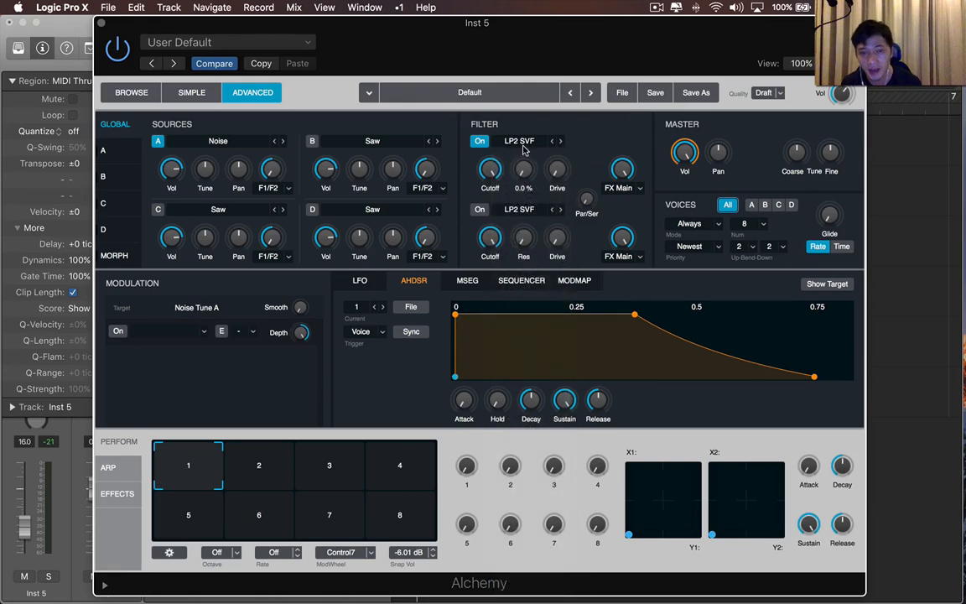
left_click(518, 141)
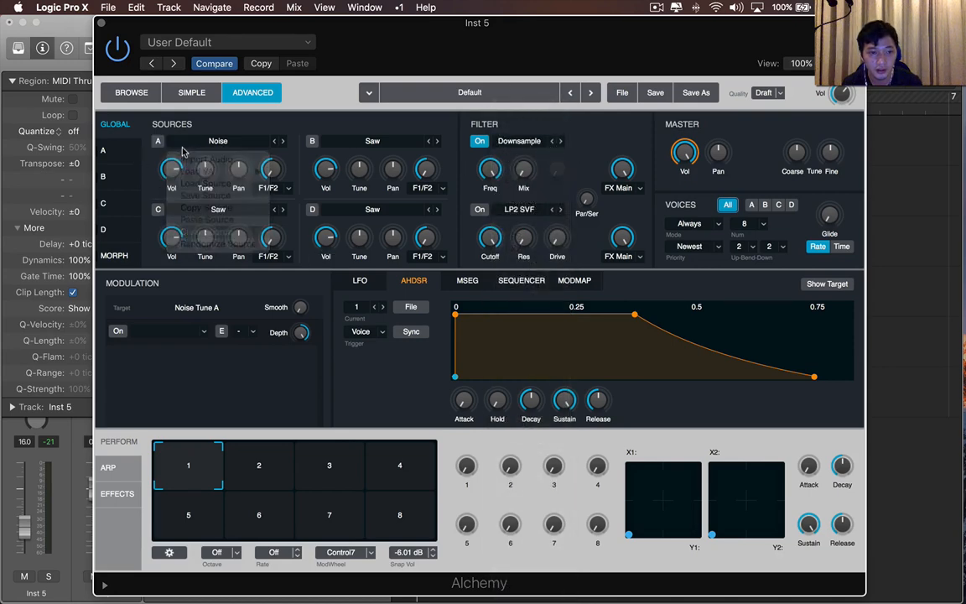
left_click(218, 141)
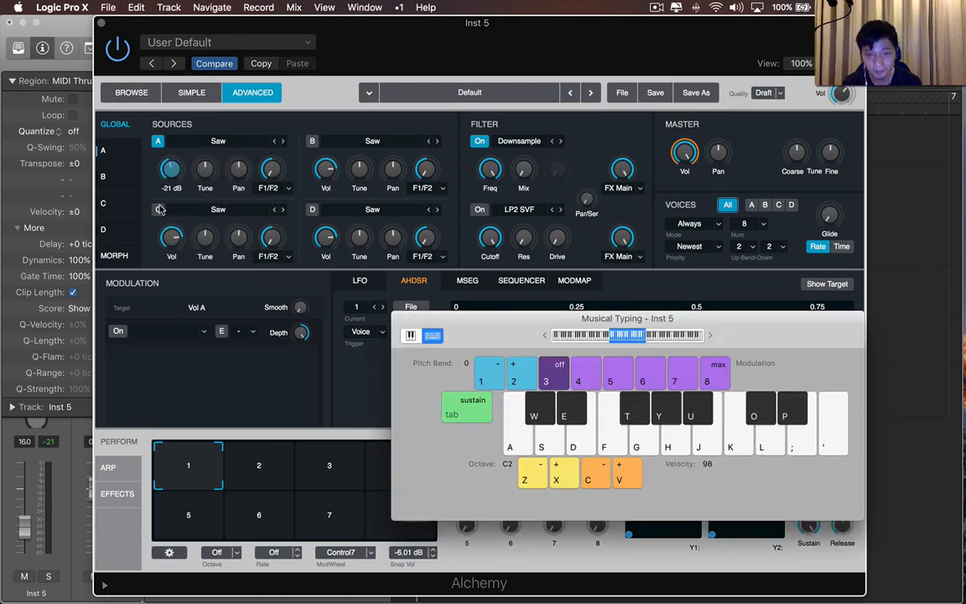
left_click_drag(628, 319, 612, 276)
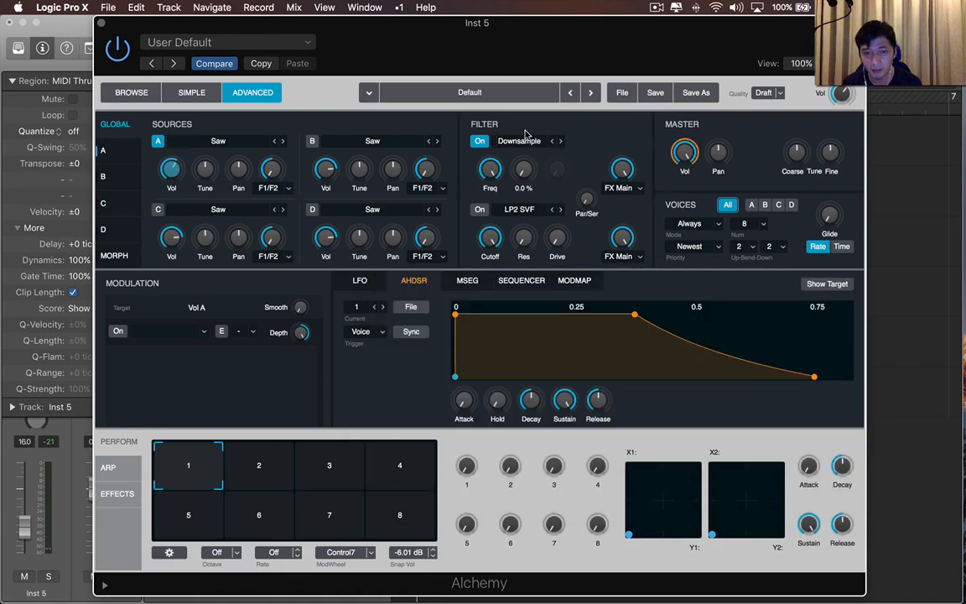
Sweep the Downsample filter's frequency.
left_click(518, 208)
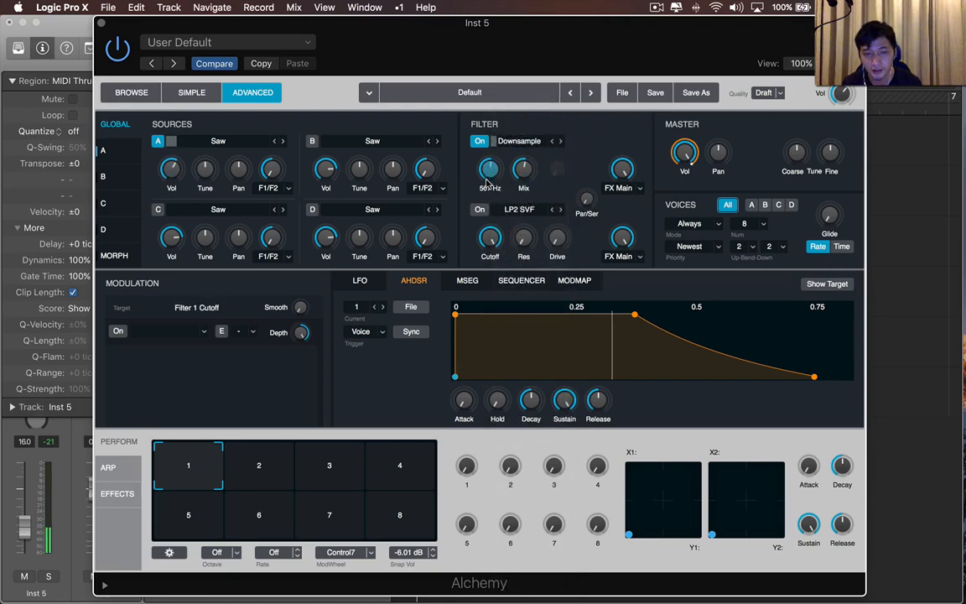
left_click_drag(490, 169, 490, 151)
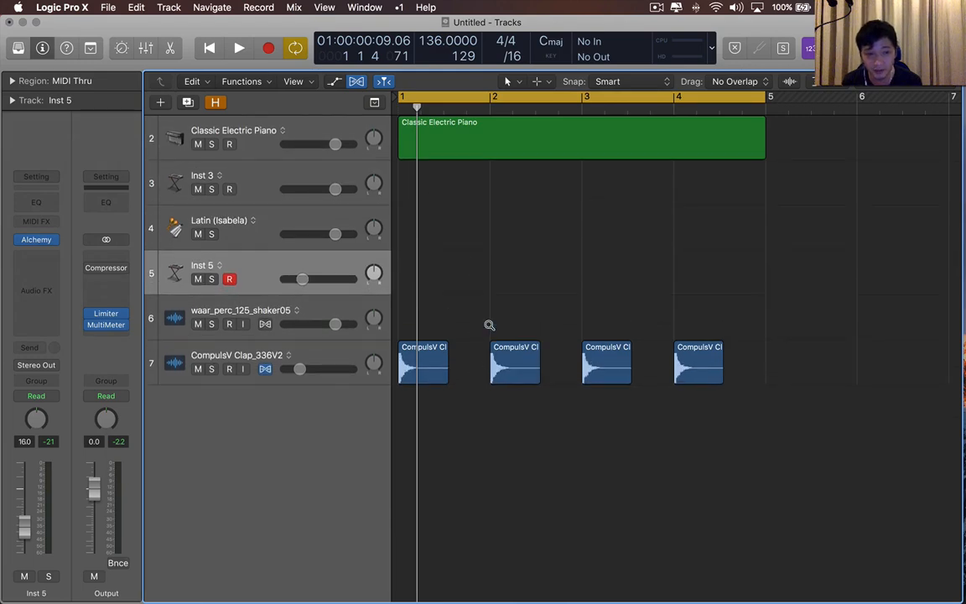
Select the shaker and clap audio tracks for deletion.
left_click(243, 317)
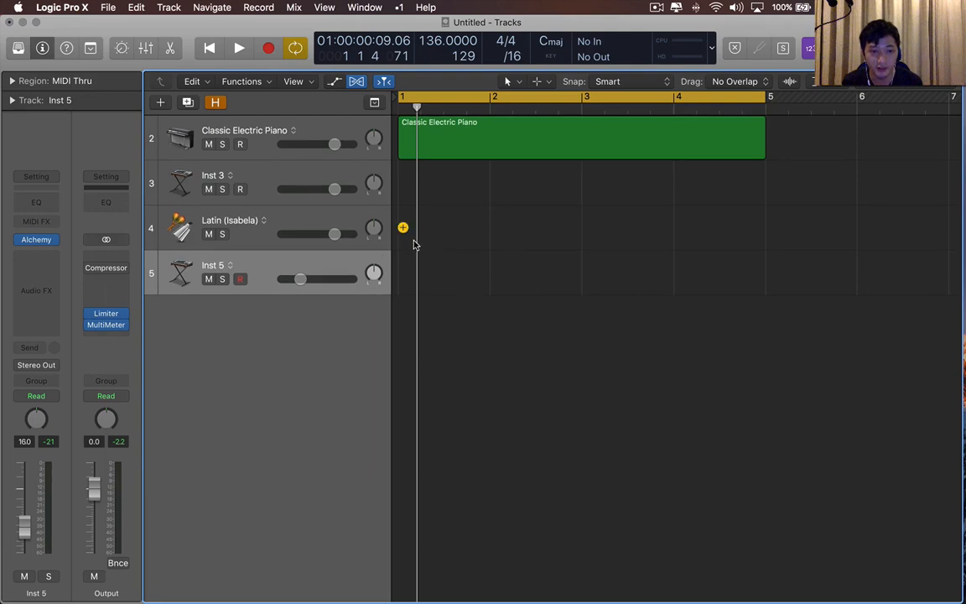
mouse_move(413, 241)
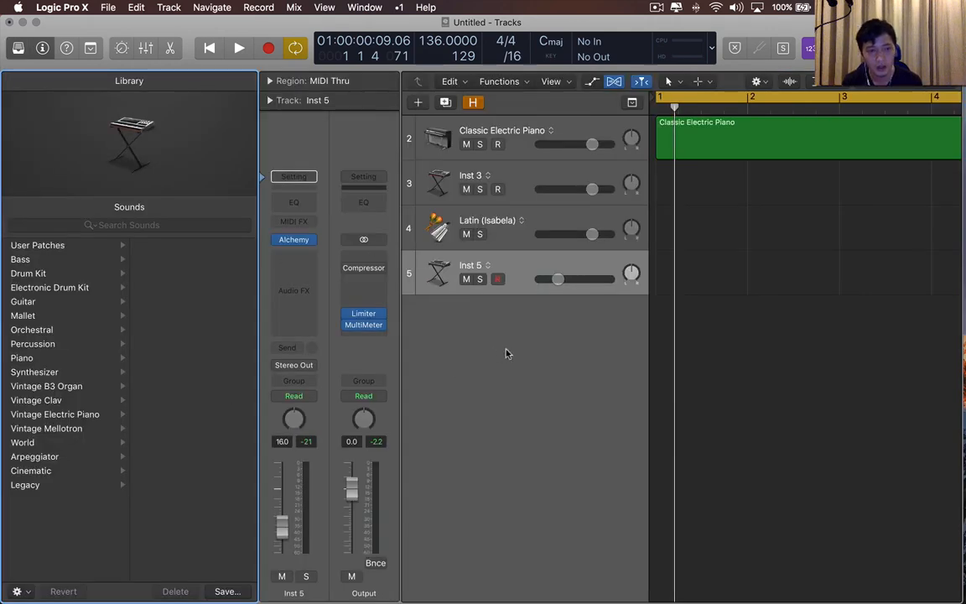
Browse Percussion Producer Kits, then Synthesizer Pad sounds toward the Dark Pad patch.
left_click(34, 344)
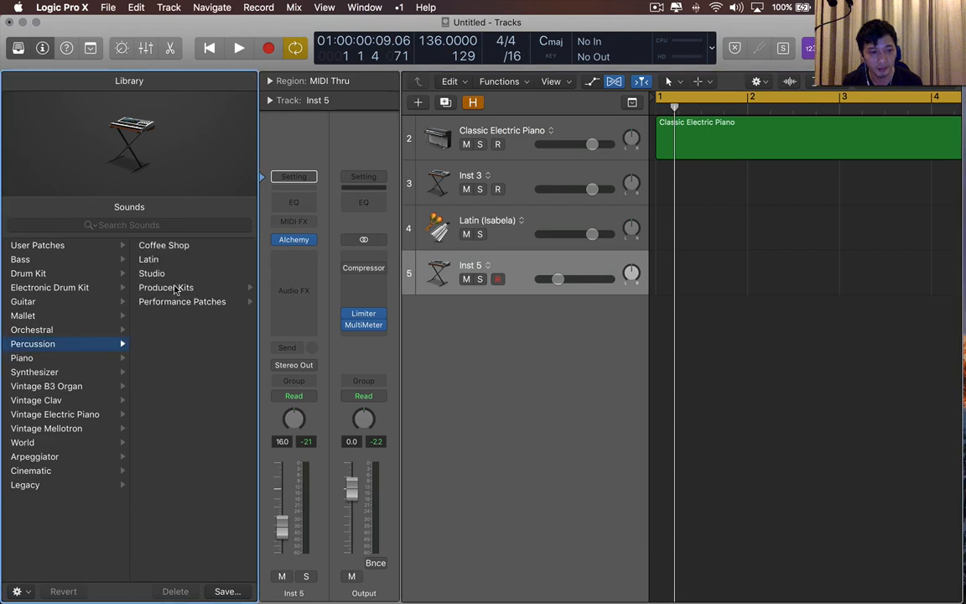
left_click(166, 287)
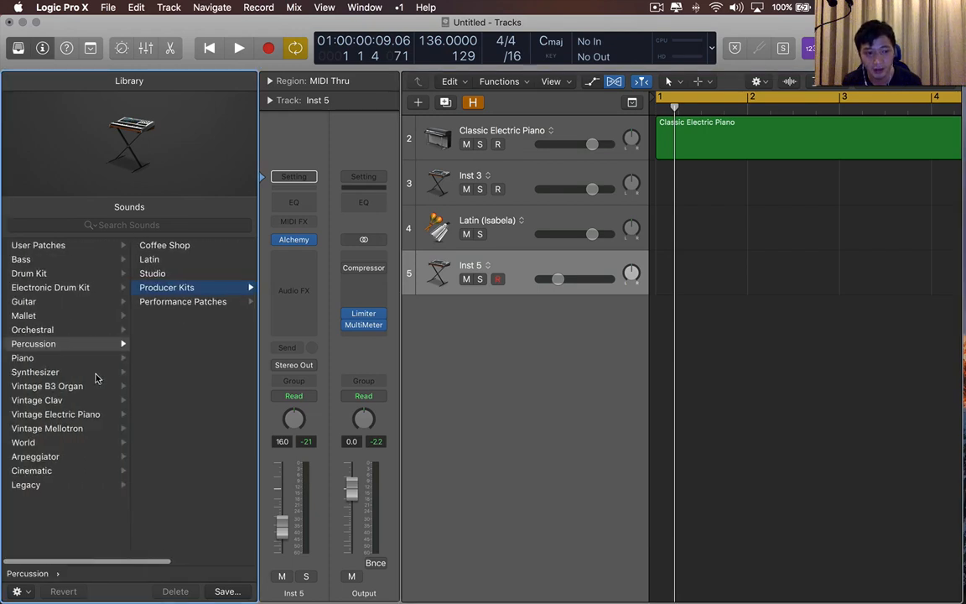
left_click(35, 373)
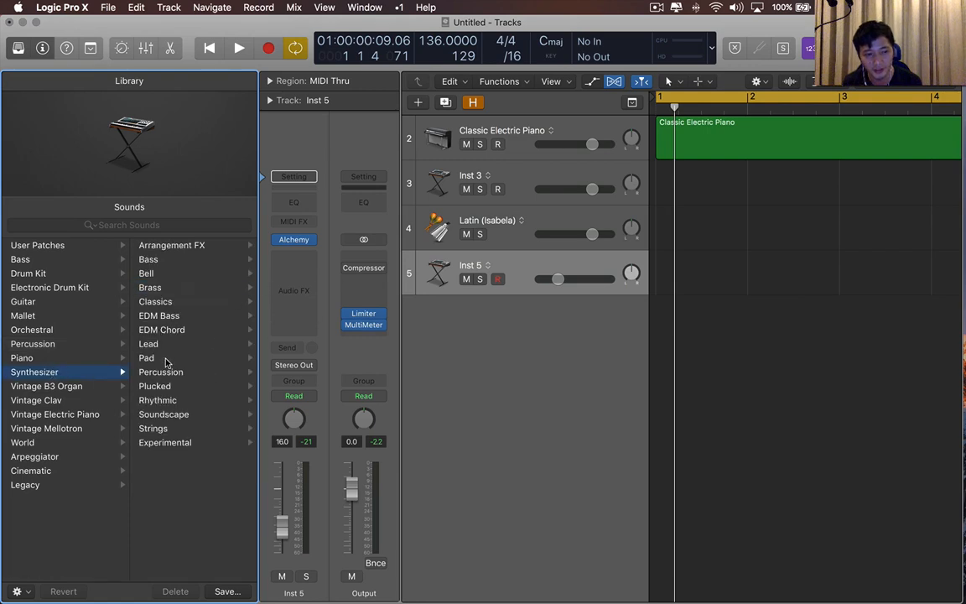
left_click(146, 357)
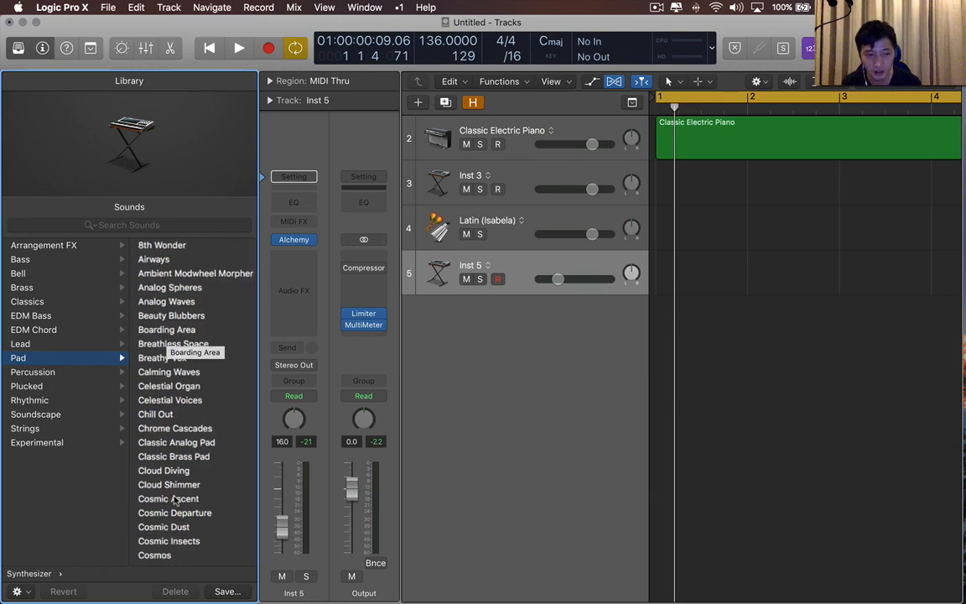
scroll("down", 3)
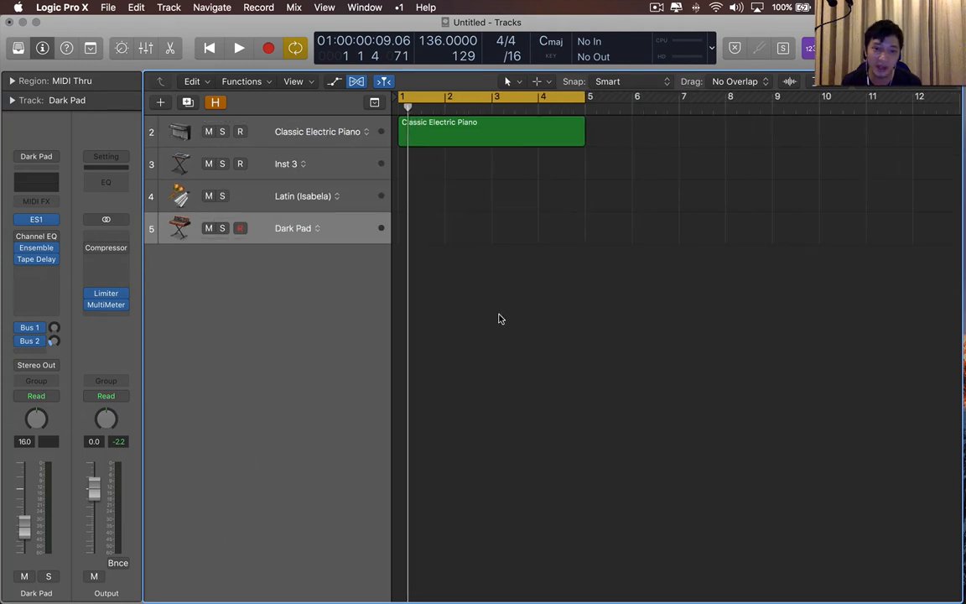
mouse_move(701, 302)
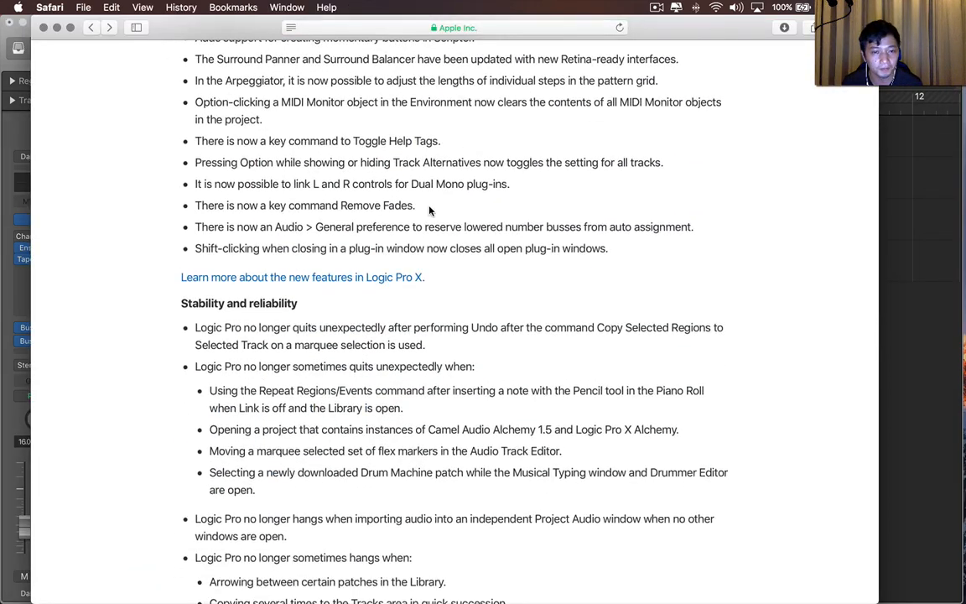
Scroll the release notes down to the Stability and reliability fixes.
scroll("down", 3)
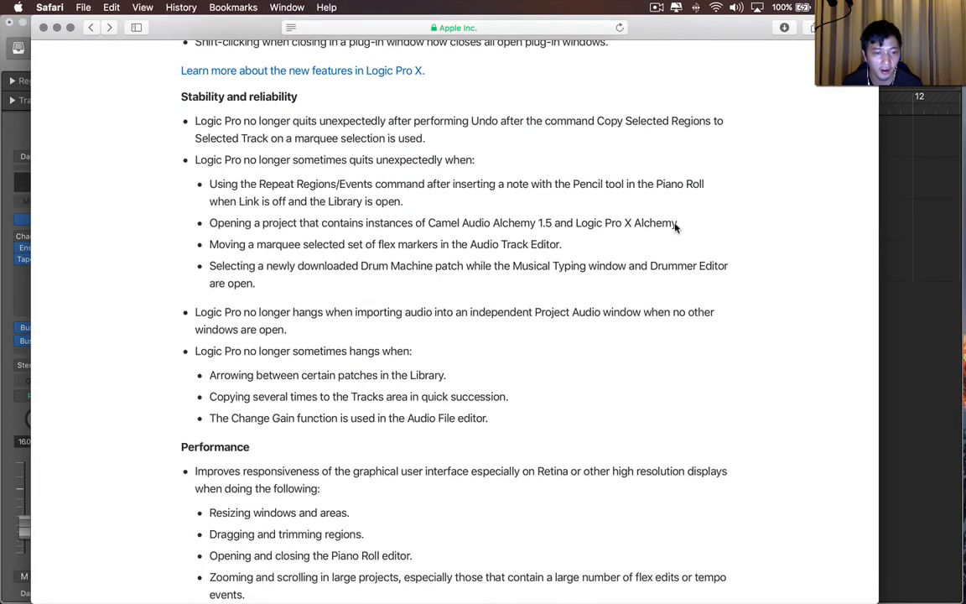
scroll("down", 3)
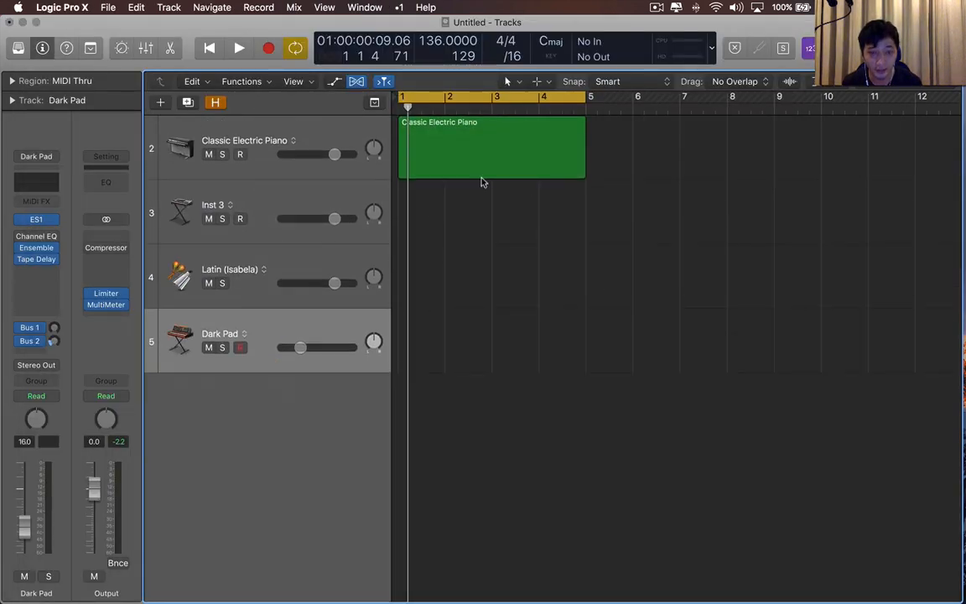
double_click(493, 147)
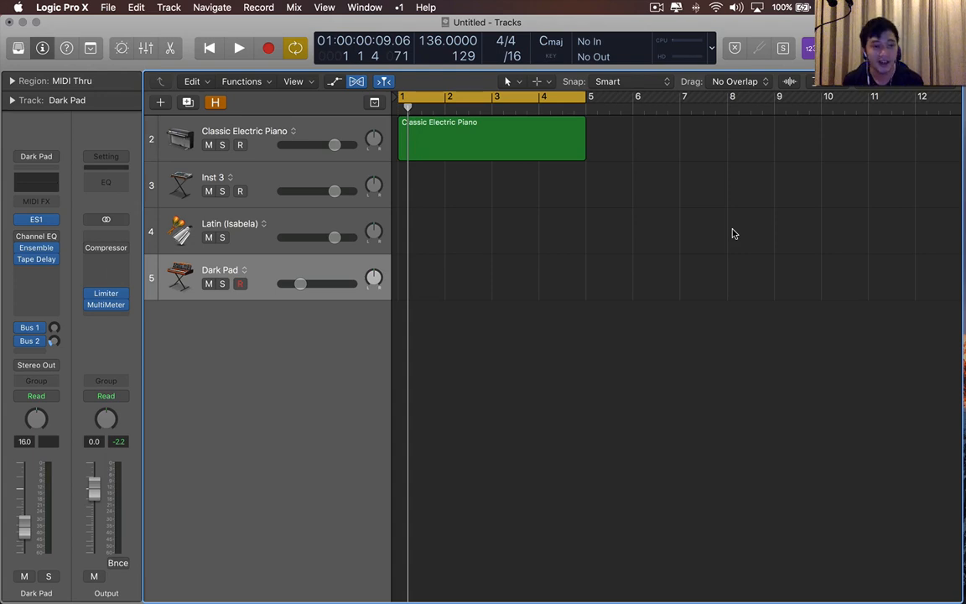
mouse_move(733, 231)
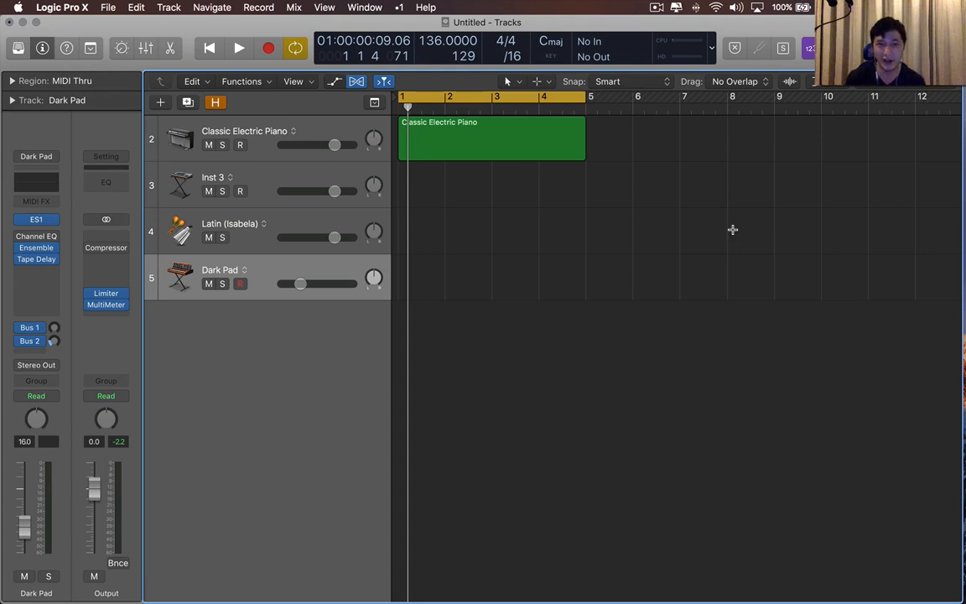